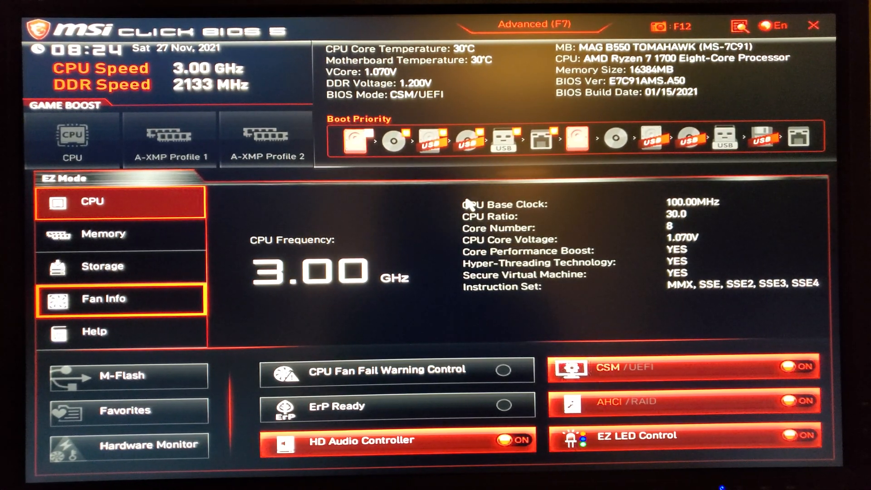
{"action": "mouse_move", "coordinate": [497, 169]}
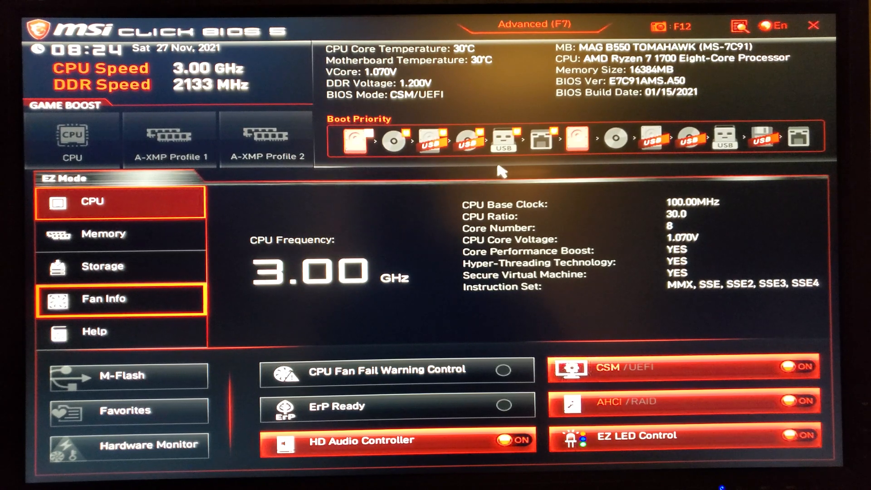
{"action": "mouse_move", "coordinate": [756, 228]}
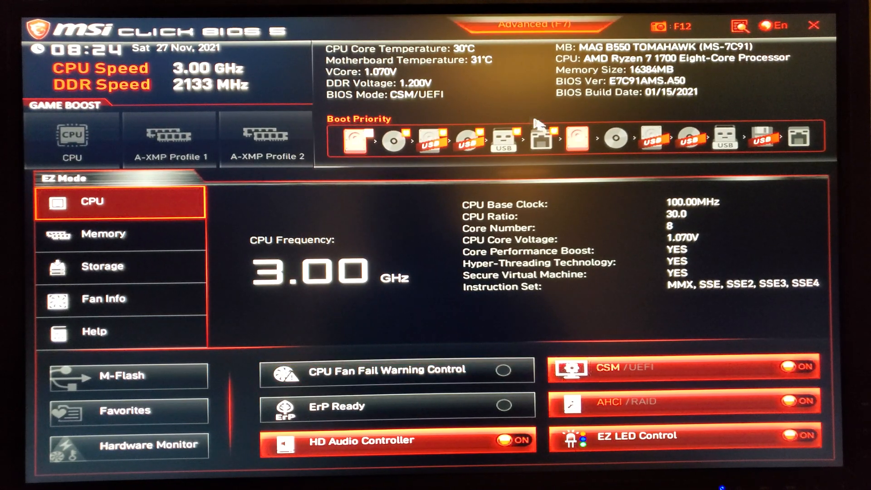
{"action": "mouse_move", "coordinate": [395, 192]}
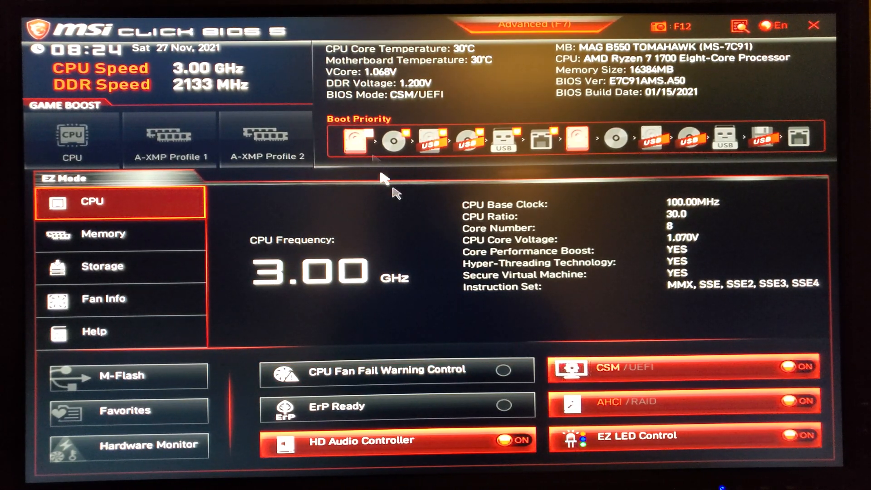
Review the EZ Mode Memory, Storage and Fan Info panels, then the Help page with the hotkey list.
{"action": "left_click", "coordinate": [540, 24]}
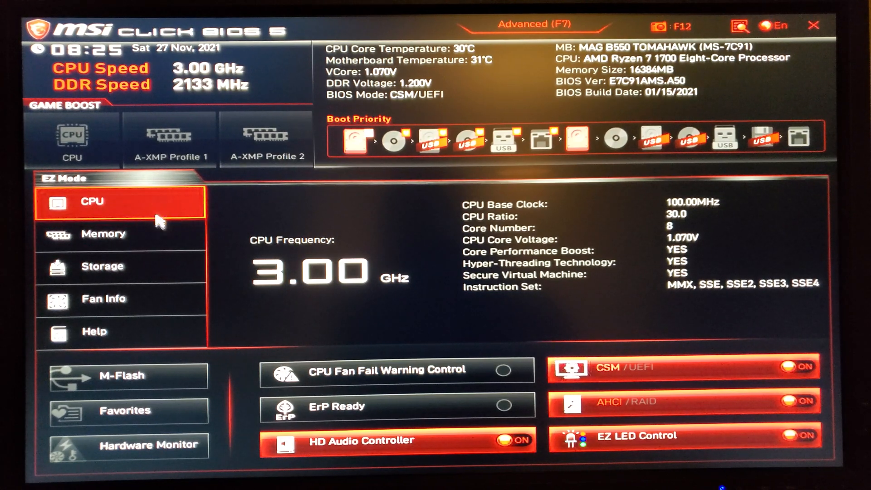
{"action": "left_click", "coordinate": [103, 234]}
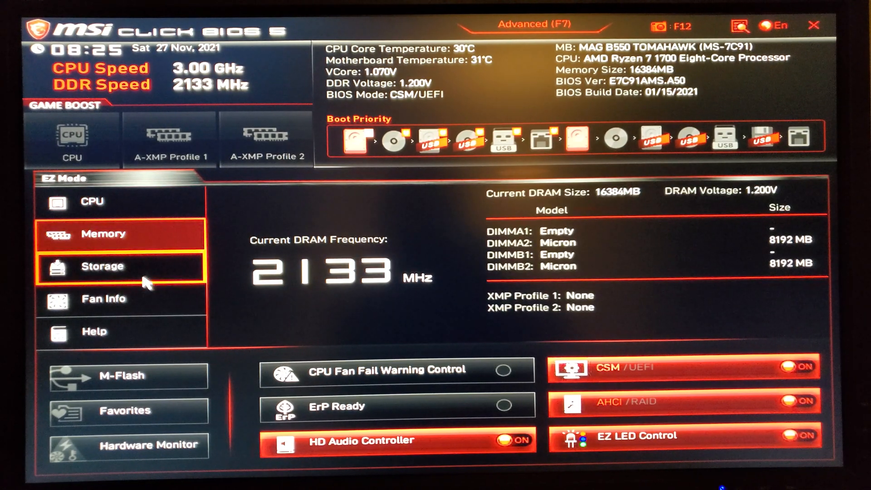
{"action": "left_click", "coordinate": [102, 266]}
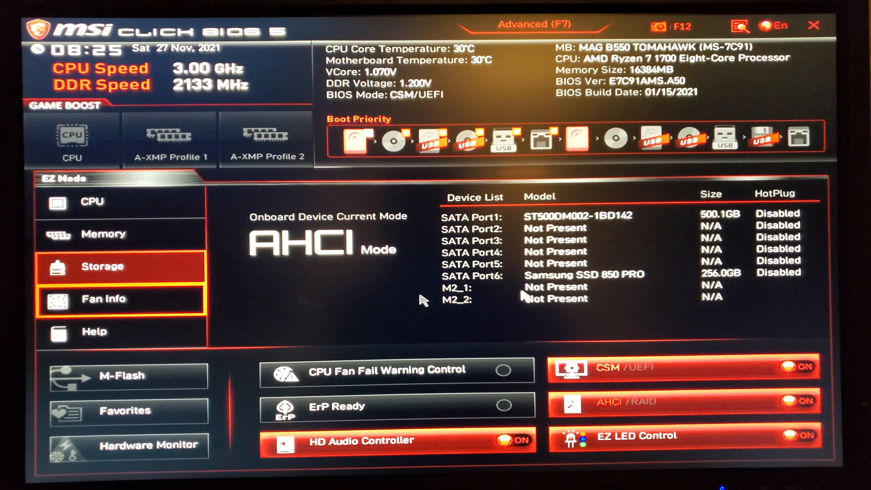
{"action": "mouse_move", "coordinate": [539, 306]}
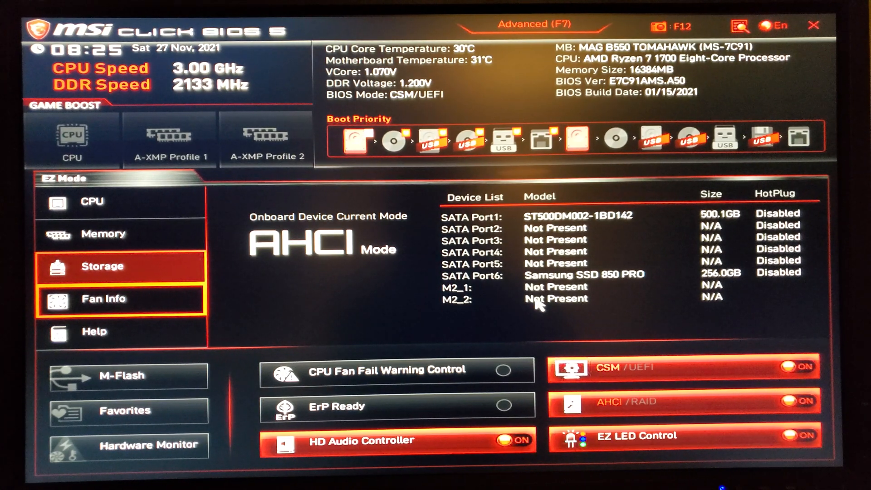
{"action": "left_click", "coordinate": [104, 298]}
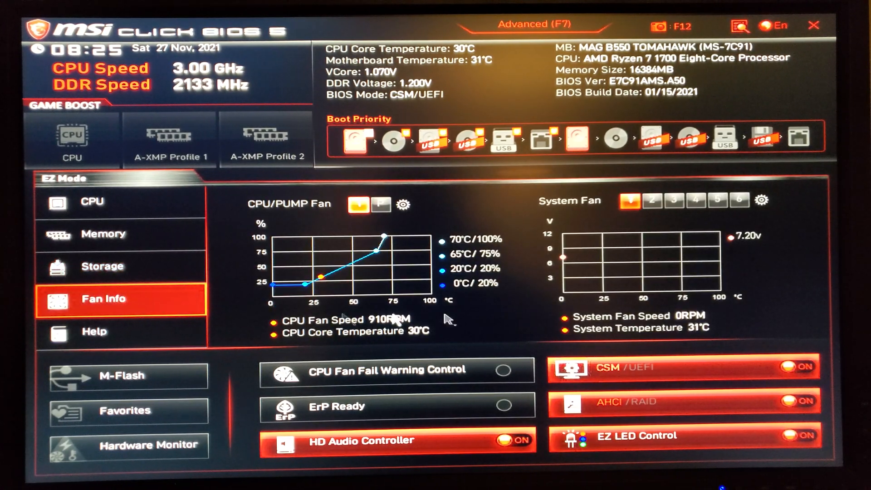
{"action": "mouse_move", "coordinate": [597, 281]}
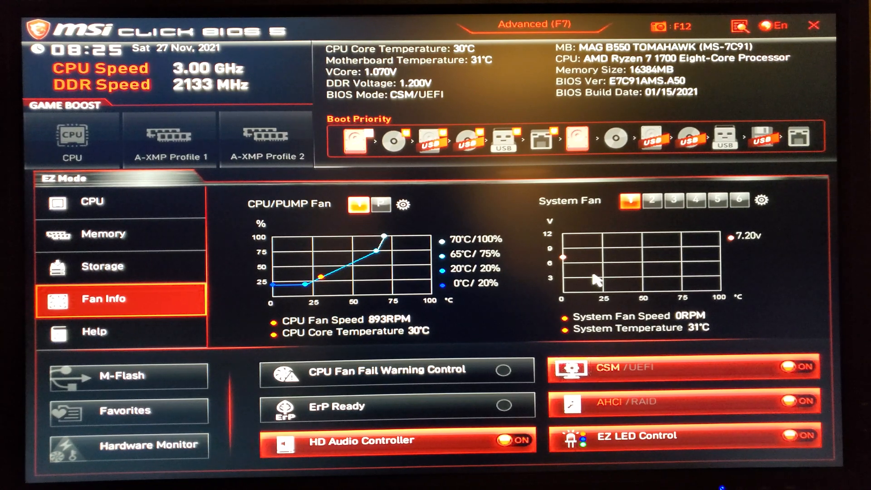
{"action": "mouse_move", "coordinate": [505, 264]}
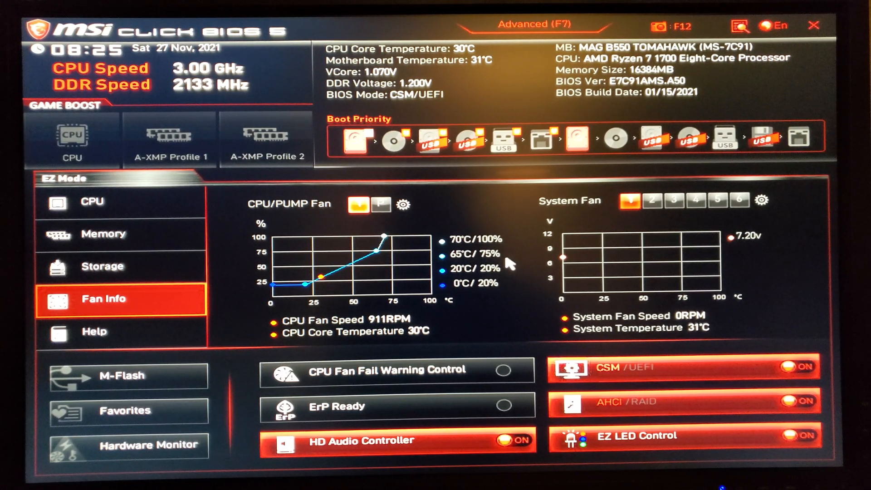
{"action": "left_click", "coordinate": [95, 331]}
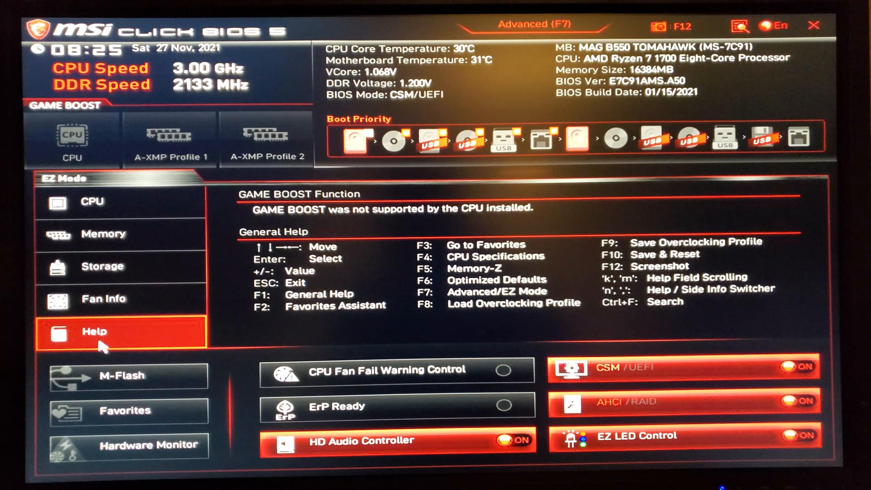
{"action": "mouse_move", "coordinate": [566, 245]}
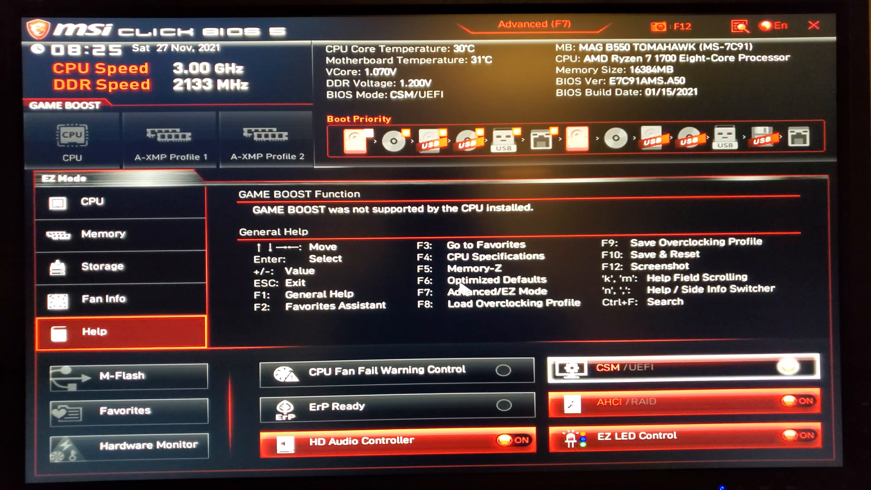
{"action": "mouse_move", "coordinate": [339, 345]}
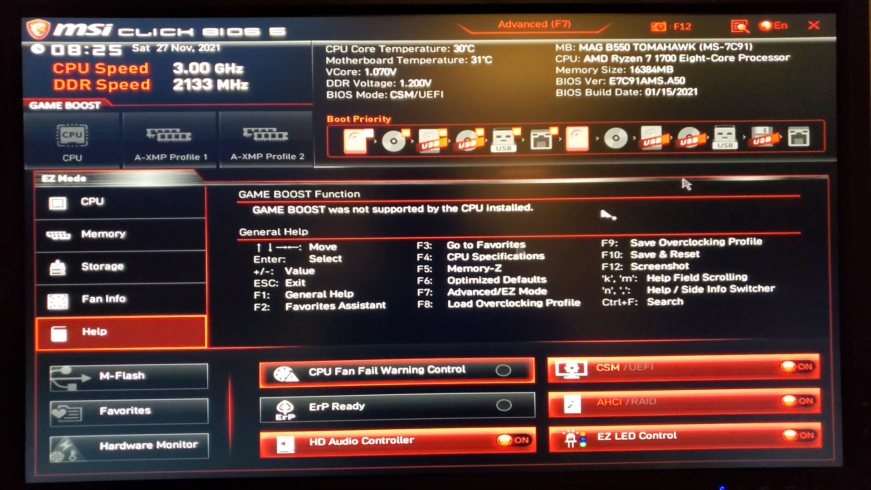
{"action": "mouse_move", "coordinate": [655, 108]}
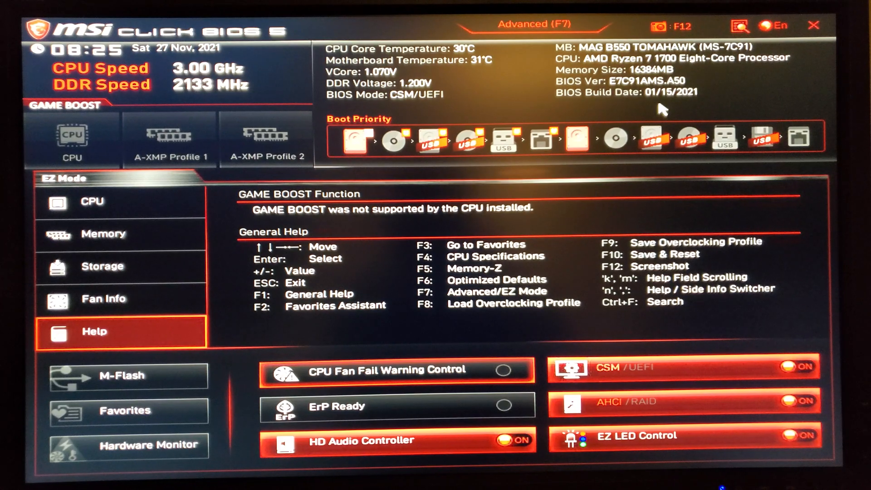
{"action": "mouse_move", "coordinate": [122, 375]}
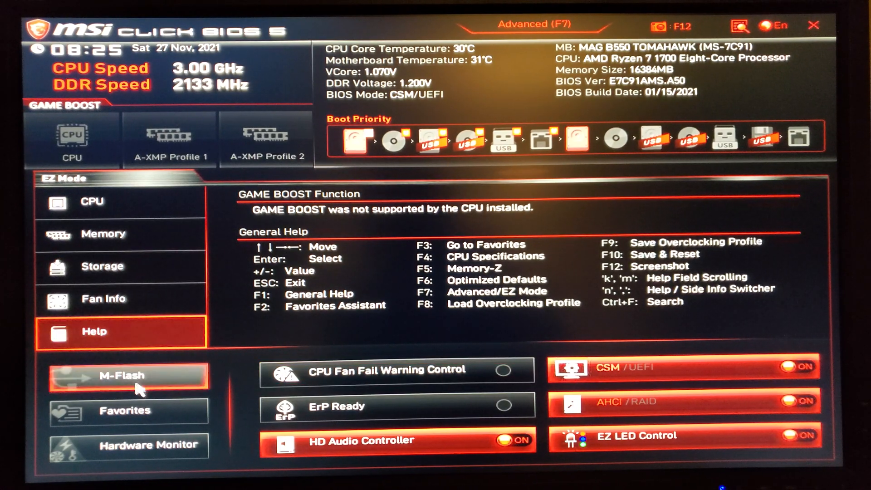
Show the Favorites panel with its five empty slots, Favorite 1 through Favorite 5.
{"action": "left_click", "coordinate": [125, 410]}
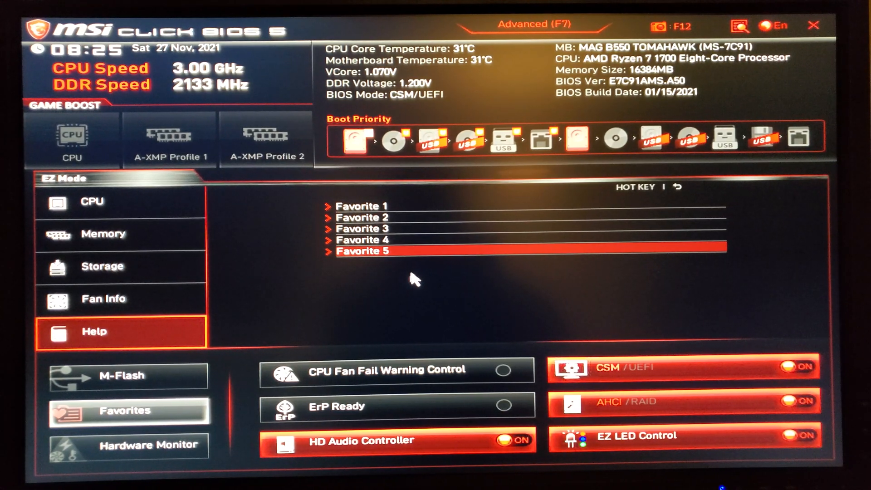
{"action": "mouse_move", "coordinate": [244, 358]}
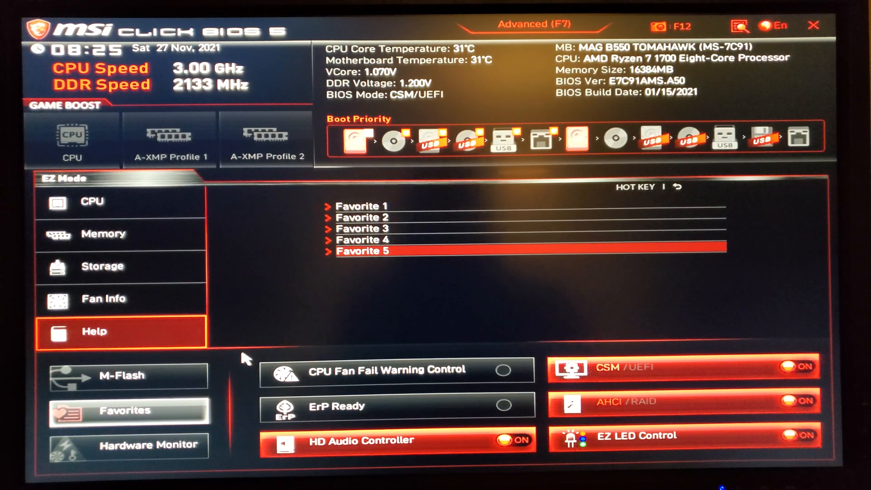
{"action": "mouse_move", "coordinate": [264, 350]}
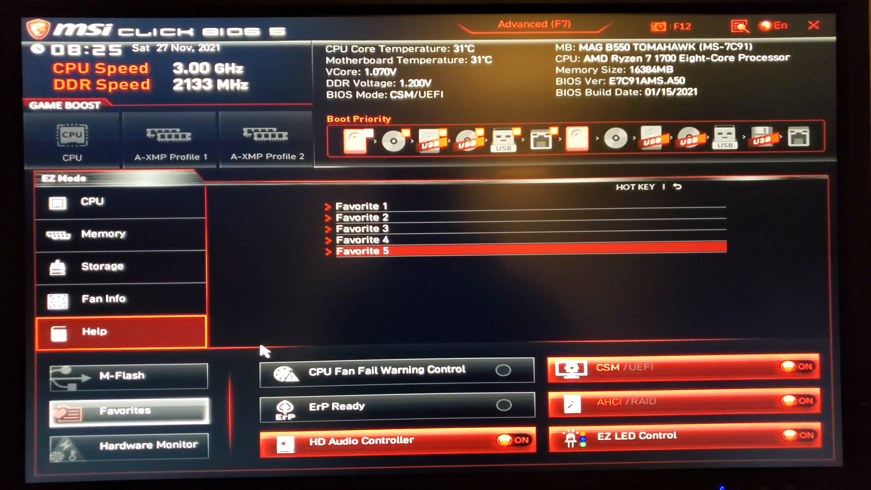
{"action": "mouse_move", "coordinate": [147, 445]}
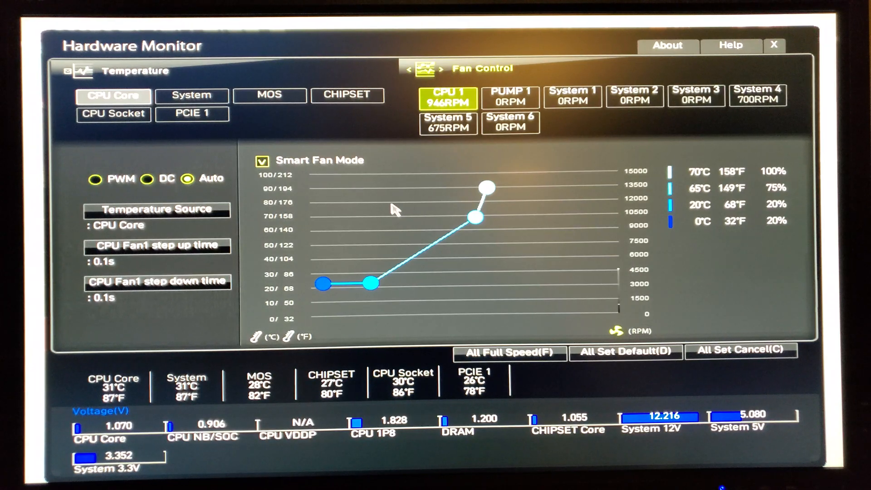
{"action": "mouse_move", "coordinate": [511, 188]}
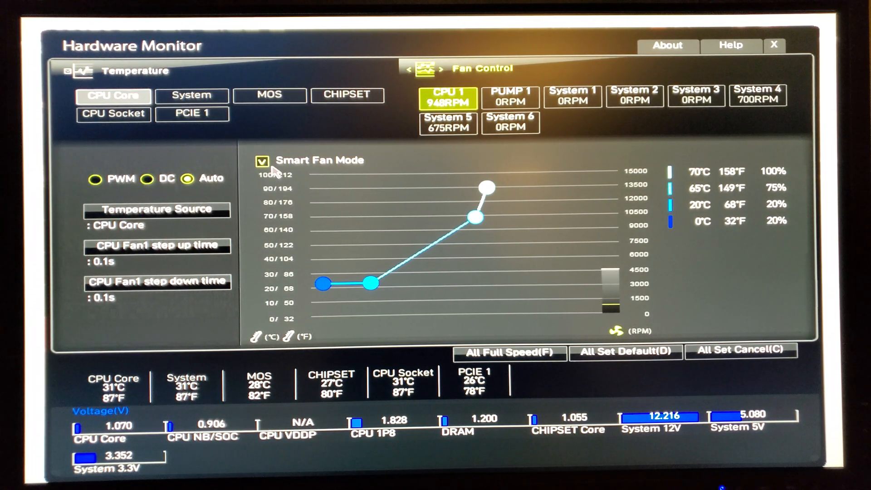
{"action": "mouse_move", "coordinate": [362, 202]}
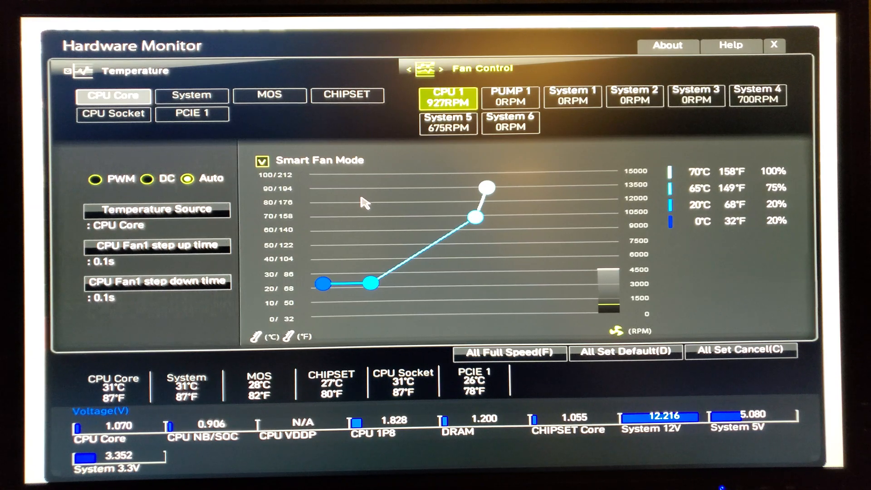
Inspect the PUMP 1 and System 1 fan curves in Hardware Monitor, then close it.
{"action": "left_click", "coordinate": [509, 96]}
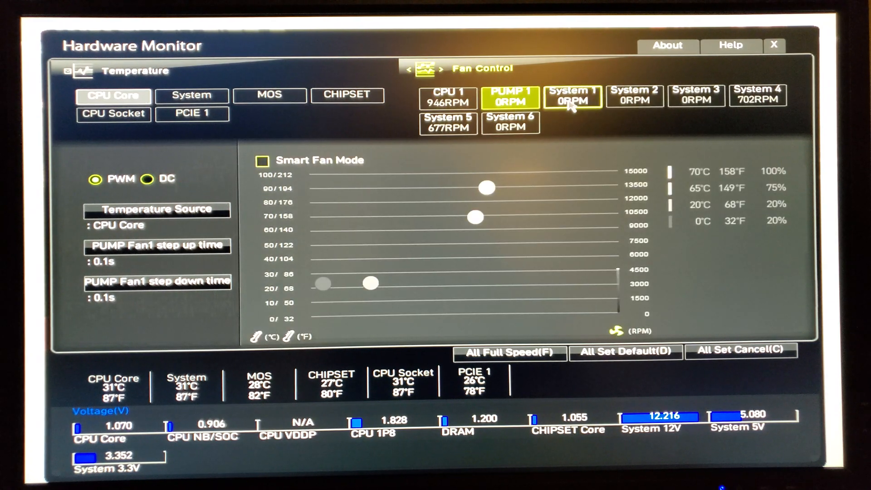
{"action": "left_click", "coordinate": [572, 95]}
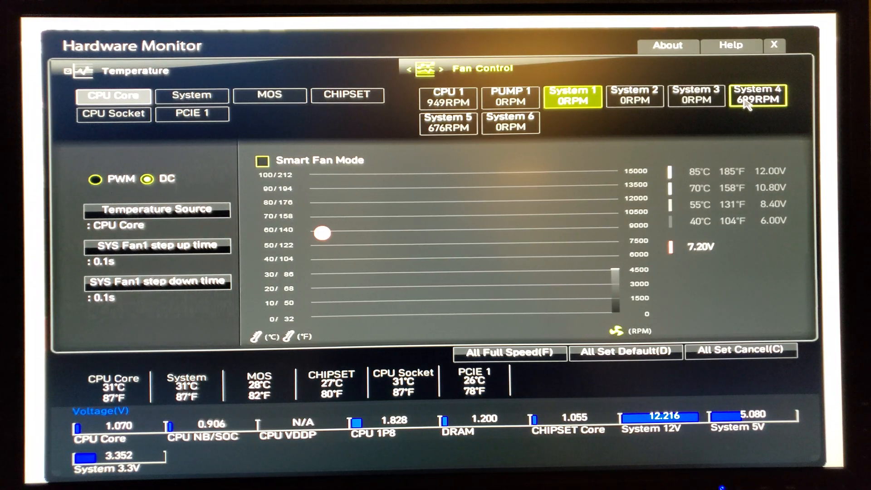
{"action": "left_click", "coordinate": [447, 122]}
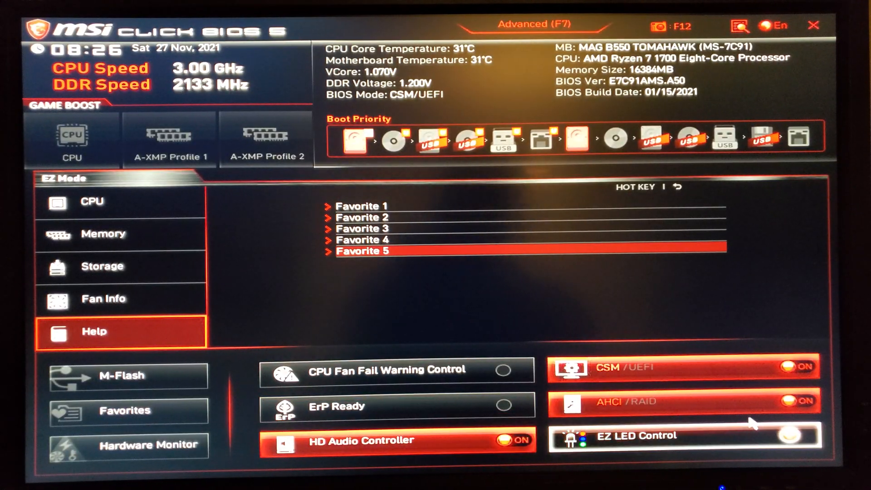
Review the EZ Mode CPU overview and the Memory panel showing two 8192 MB modules at 2133 MHz.
{"action": "left_click", "coordinate": [787, 435]}
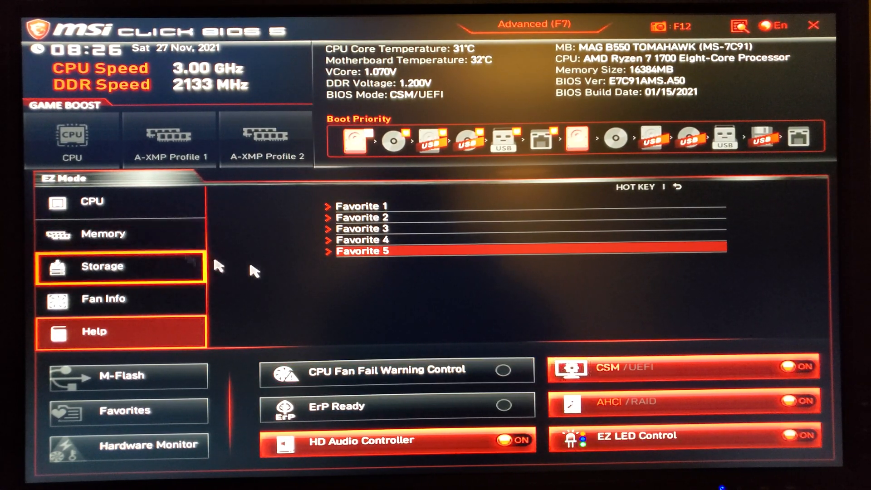
{"action": "left_click", "coordinate": [92, 202]}
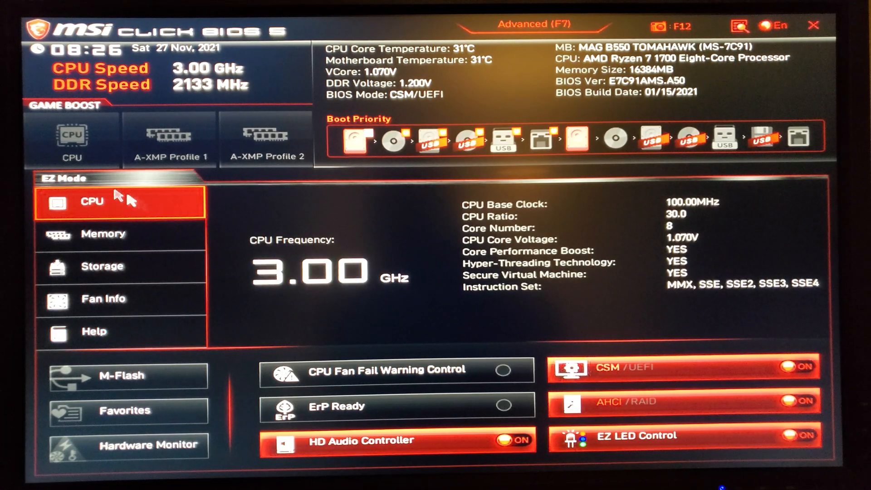
{"action": "mouse_move", "coordinate": [180, 150]}
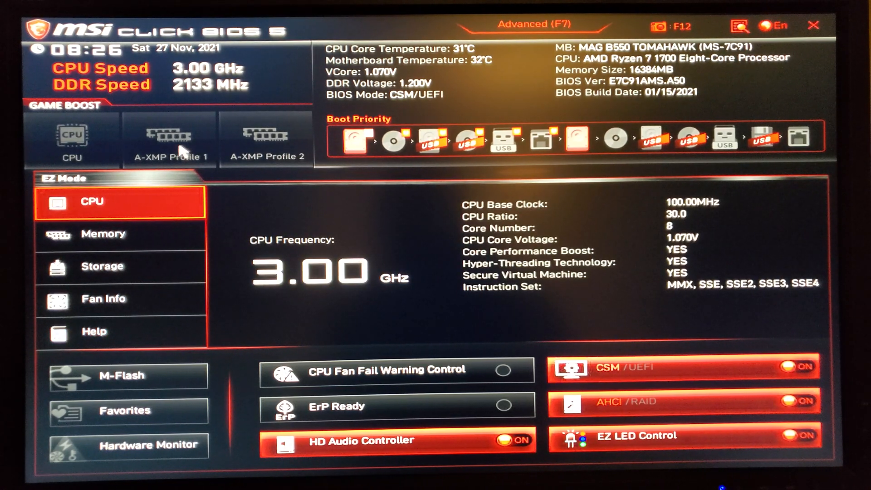
{"action": "left_click", "coordinate": [120, 233]}
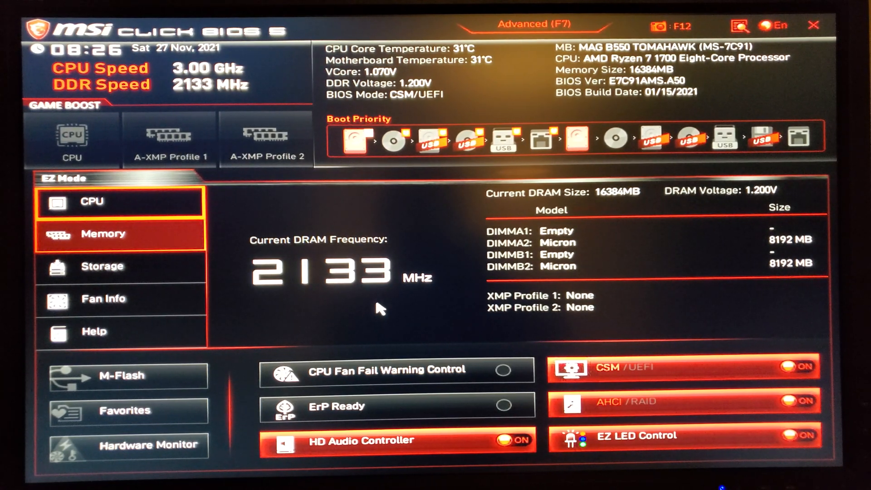
{"action": "mouse_move", "coordinate": [501, 137]}
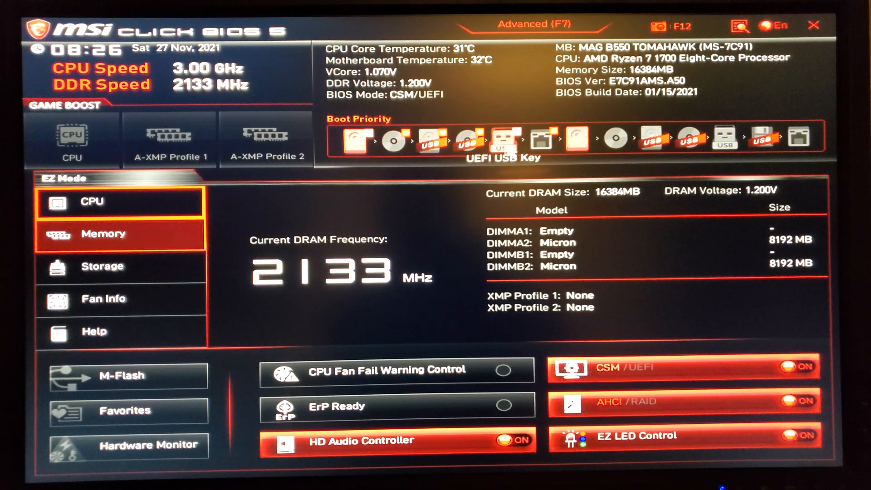
{"action": "mouse_move", "coordinate": [390, 139]}
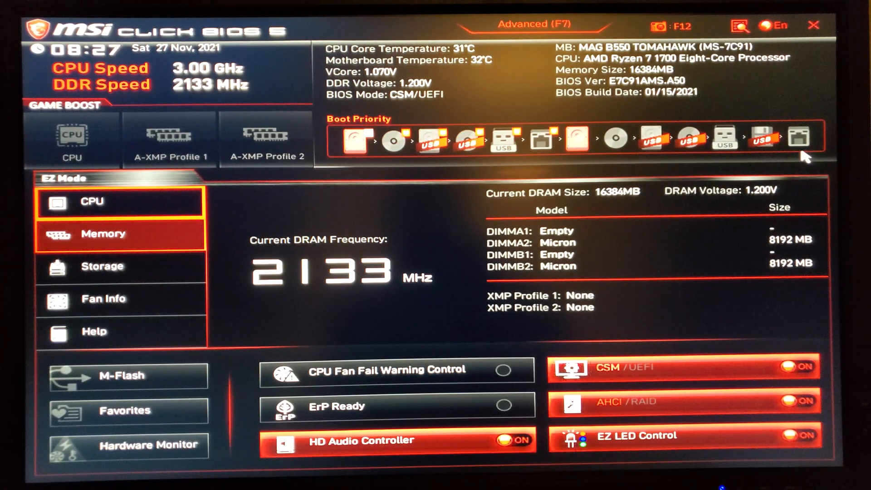
{"action": "mouse_move", "coordinate": [445, 158]}
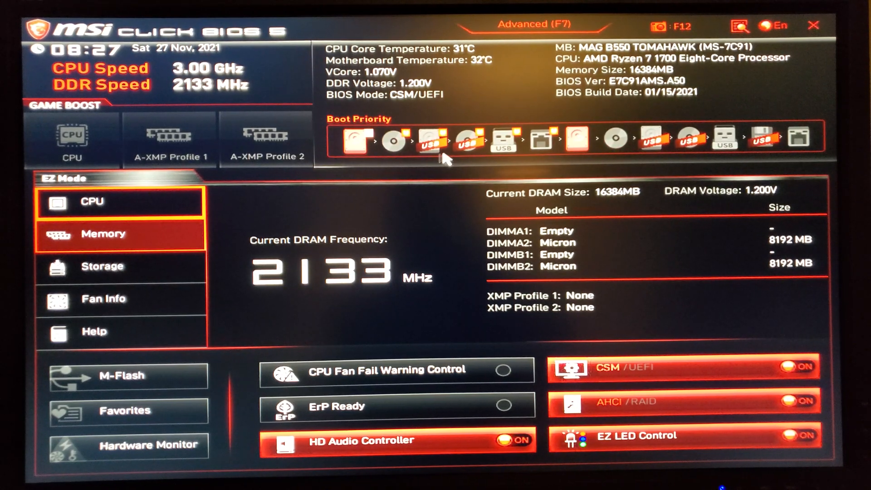
{"action": "mouse_move", "coordinate": [373, 346]}
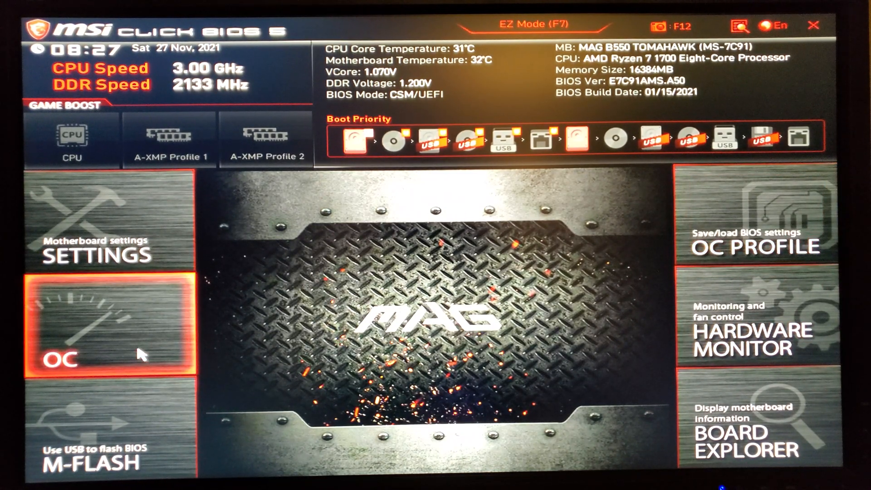
{"action": "mouse_move", "coordinate": [338, 347]}
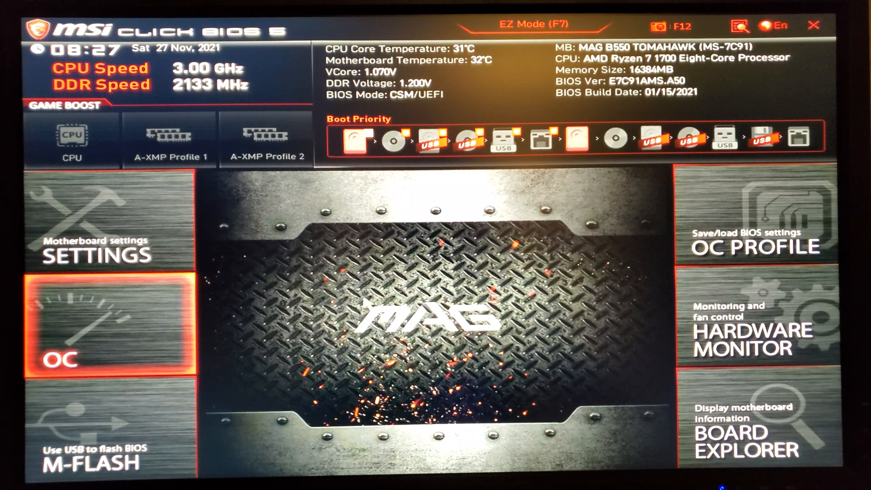
{"action": "mouse_move", "coordinate": [312, 270]}
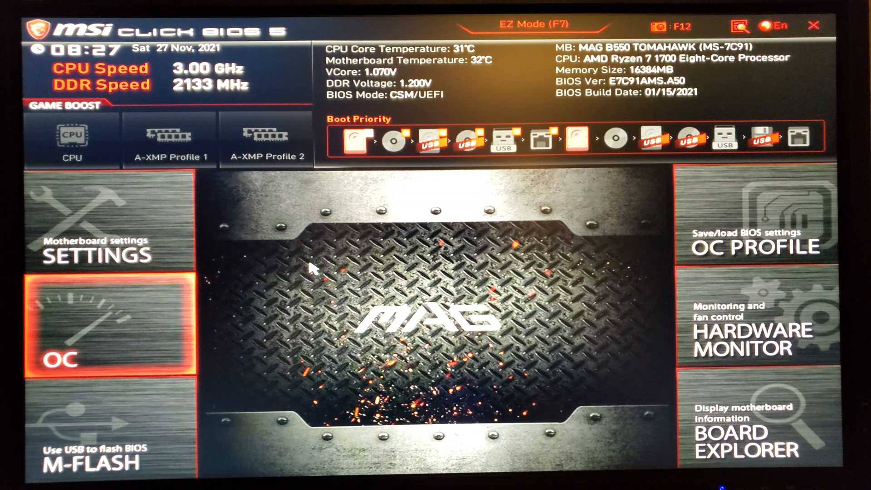
Go to Settings > Advanced > Integrated Peripherals with its LAN, SATA and audio options.
{"action": "left_click", "coordinate": [92, 223]}
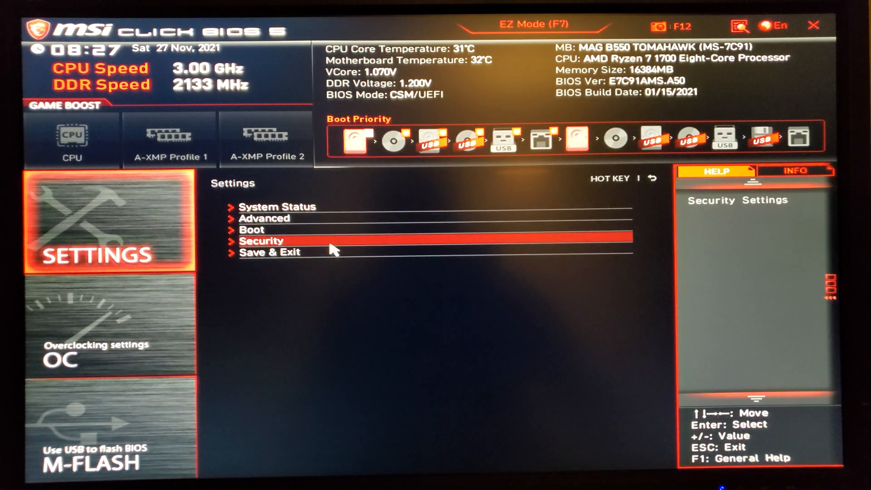
{"action": "left_click", "coordinate": [277, 206]}
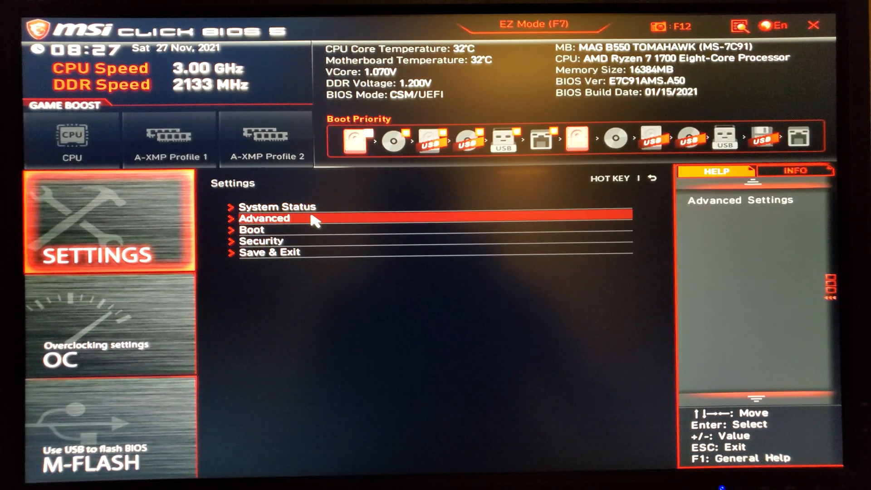
{"action": "left_click", "coordinate": [264, 217]}
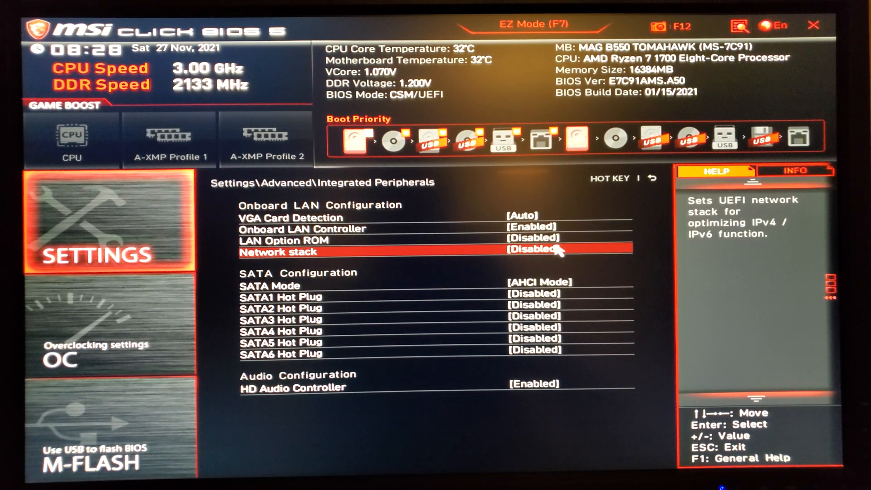
{"action": "mouse_move", "coordinate": [597, 254]}
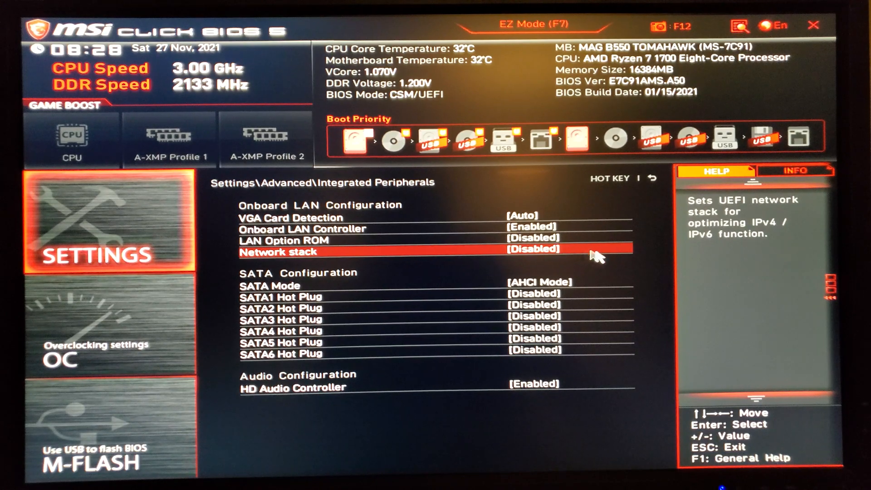
{"action": "mouse_move", "coordinate": [397, 258]}
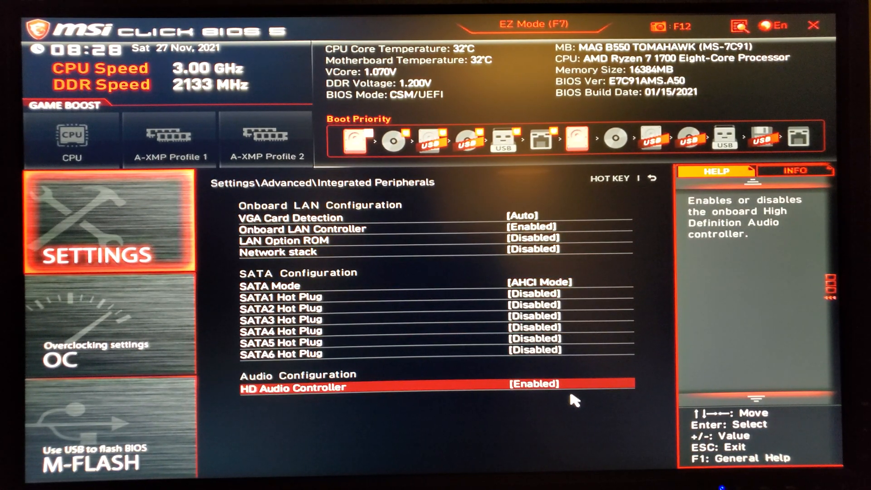
{"action": "mouse_move", "coordinate": [555, 388]}
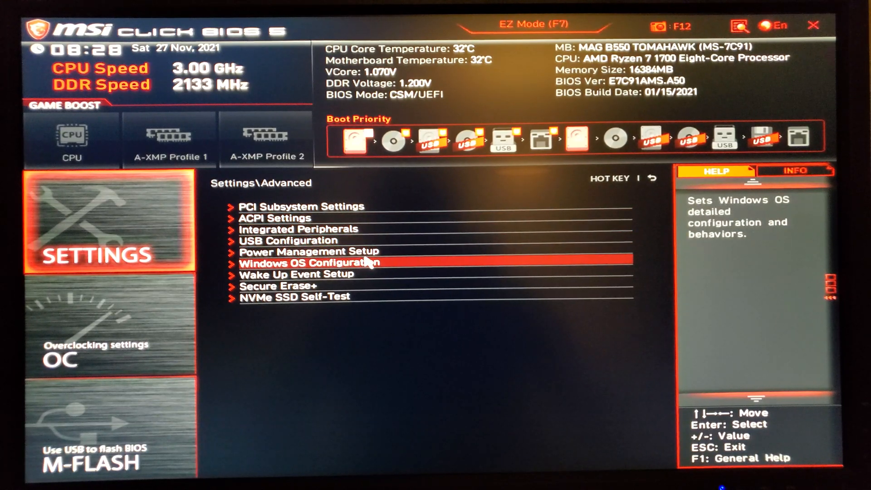
In Windows OS Configuration, bring up the BIOS UEFI/CSM Mode choices with CSM selected.
{"action": "left_click", "coordinate": [309, 262]}
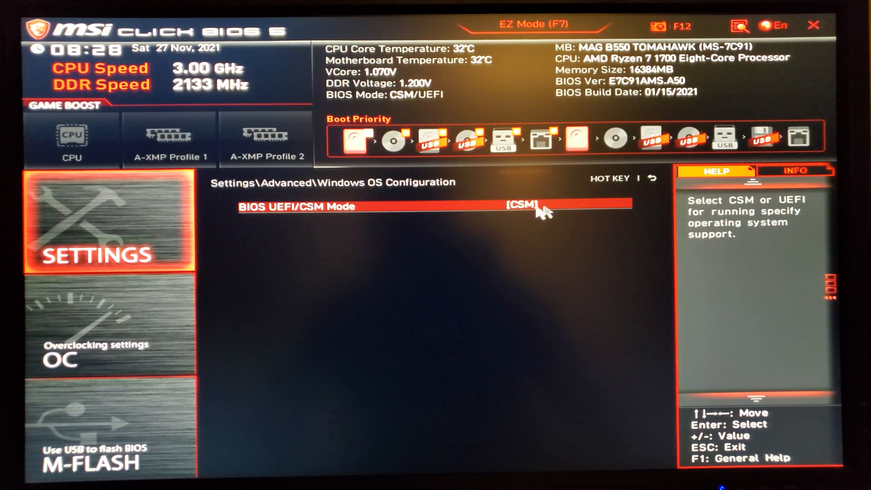
{"action": "mouse_move", "coordinate": [523, 216]}
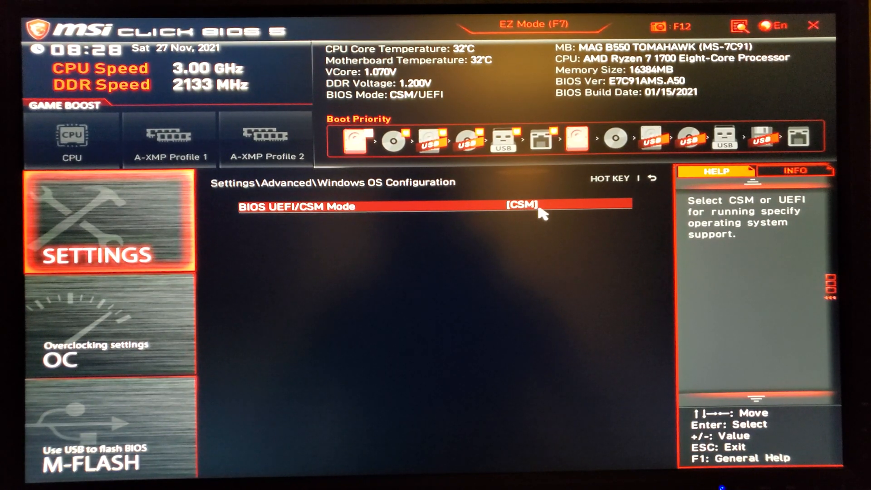
{"action": "left_click", "coordinate": [522, 206]}
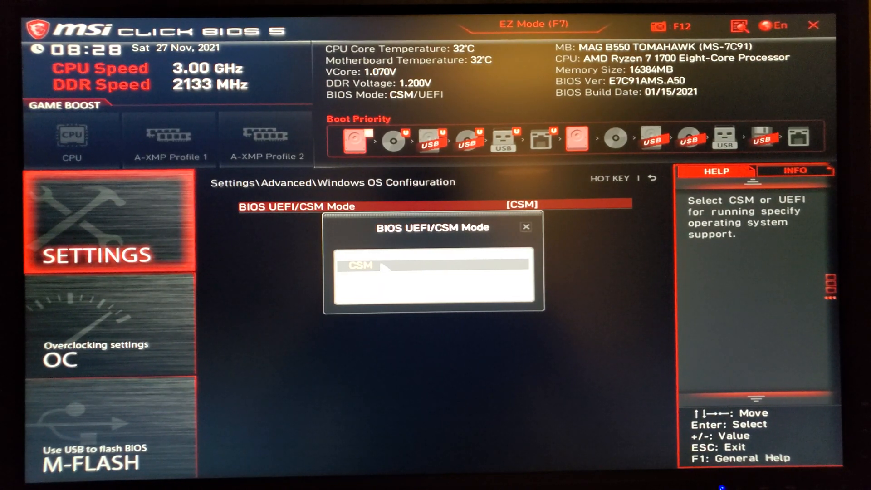
{"action": "mouse_move", "coordinate": [537, 236]}
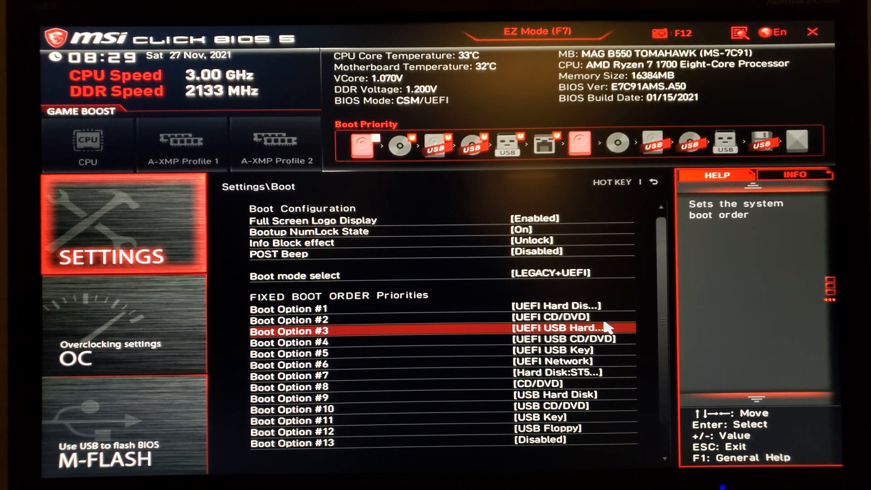
Review the Boot order and the Hard Disk Drive BBS Priorities, then return to the Settings list.
{"action": "key", "text": "up"}
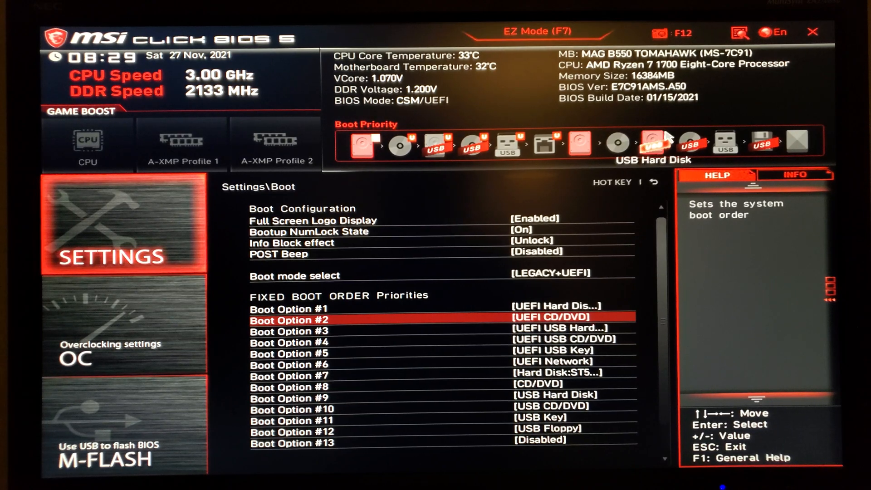
{"action": "mouse_move", "coordinate": [689, 287]}
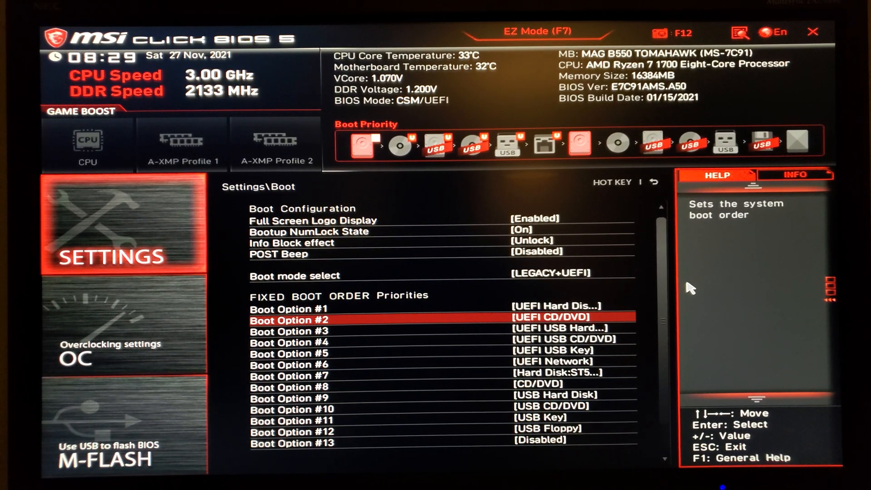
{"action": "mouse_move", "coordinate": [659, 332]}
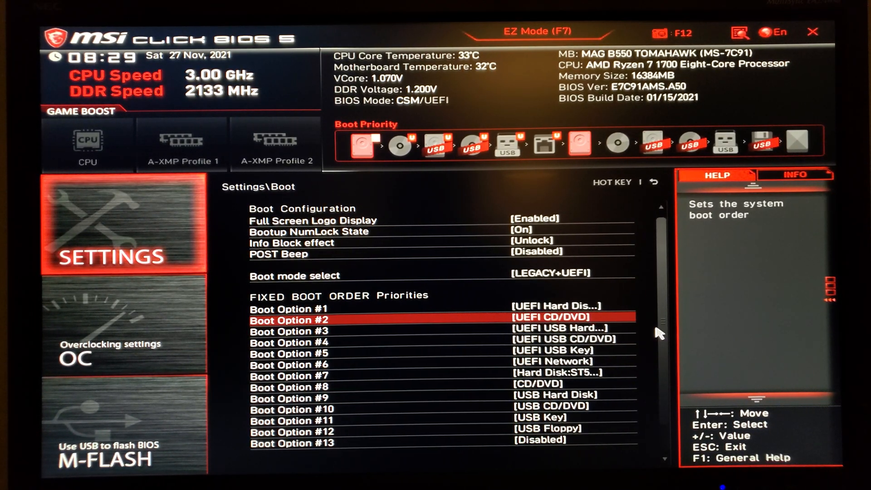
{"action": "scroll", "scroll_direction": "down", "scroll_amount": 3}
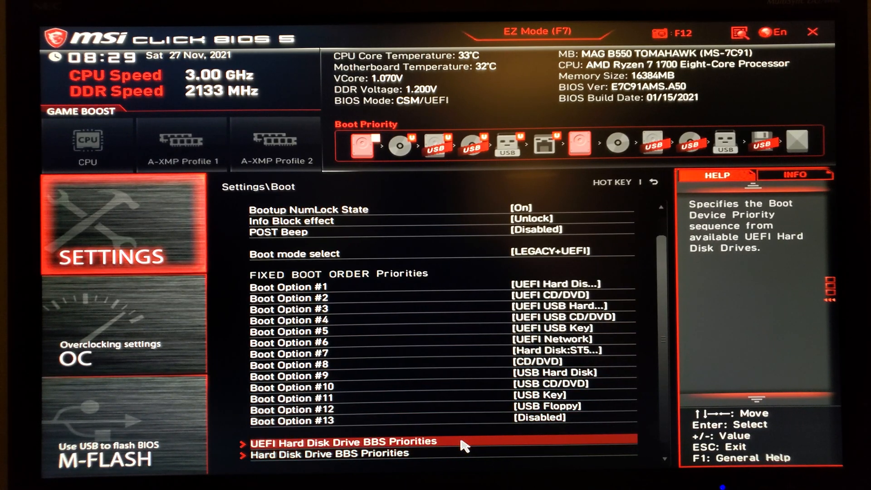
{"action": "left_click", "coordinate": [339, 442]}
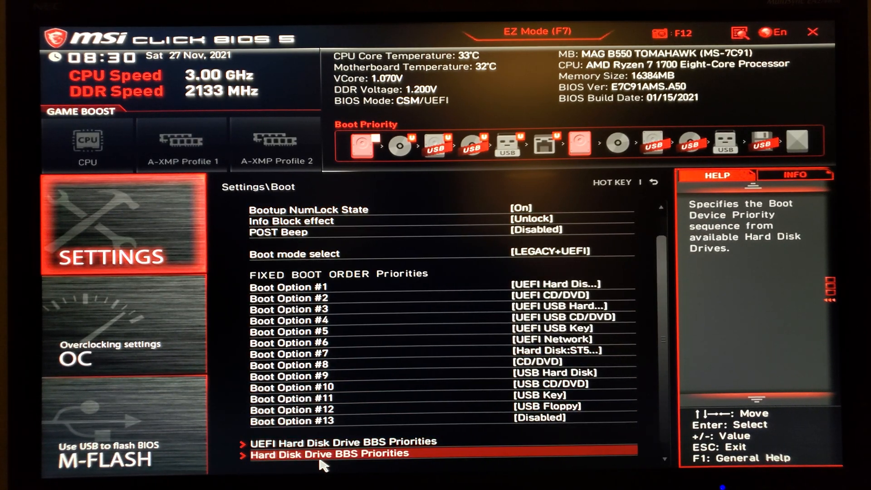
{"action": "left_click", "coordinate": [328, 453]}
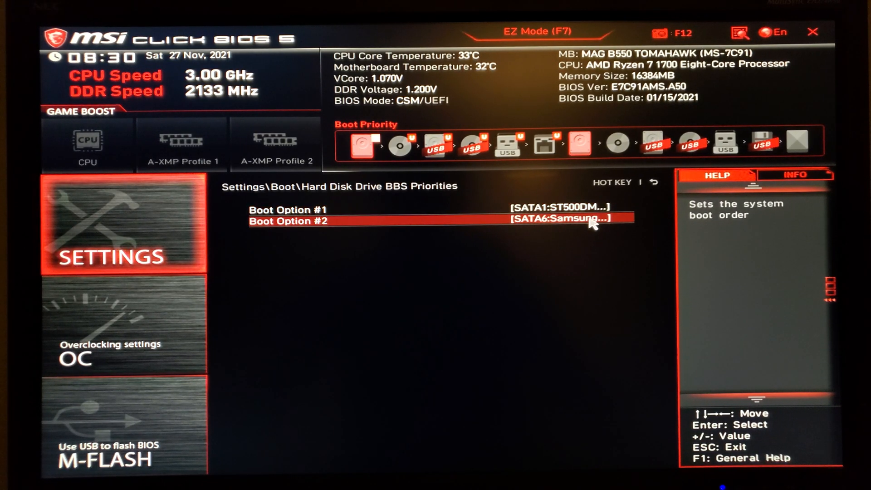
{"action": "key", "text": "Up"}
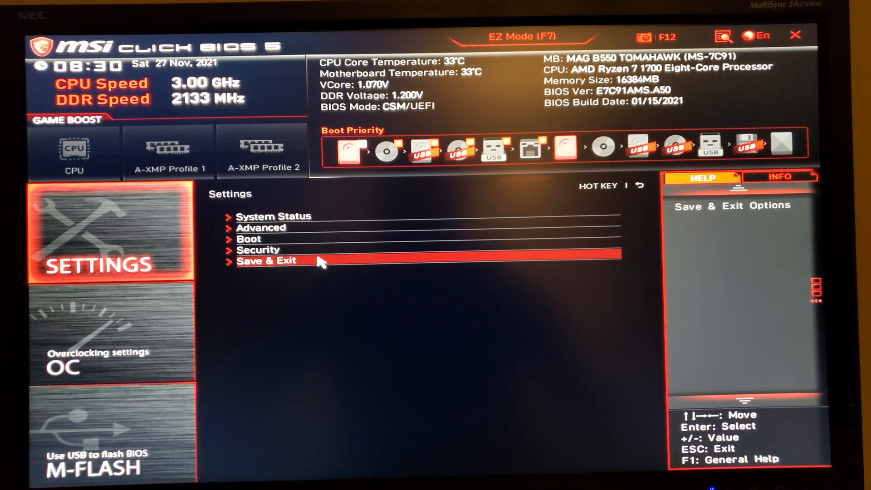
Check Security and its Trusted Computing TPM options, then move on to the OC section.
{"action": "left_click", "coordinate": [258, 250]}
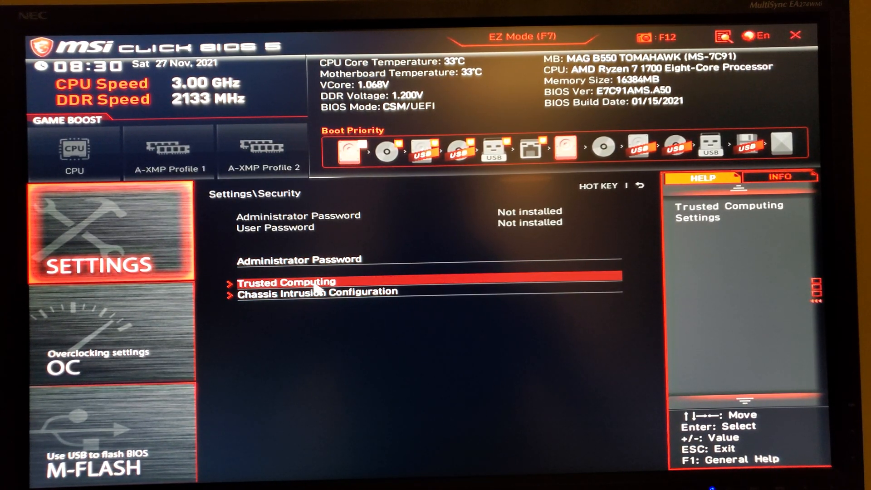
{"action": "left_click", "coordinate": [286, 282]}
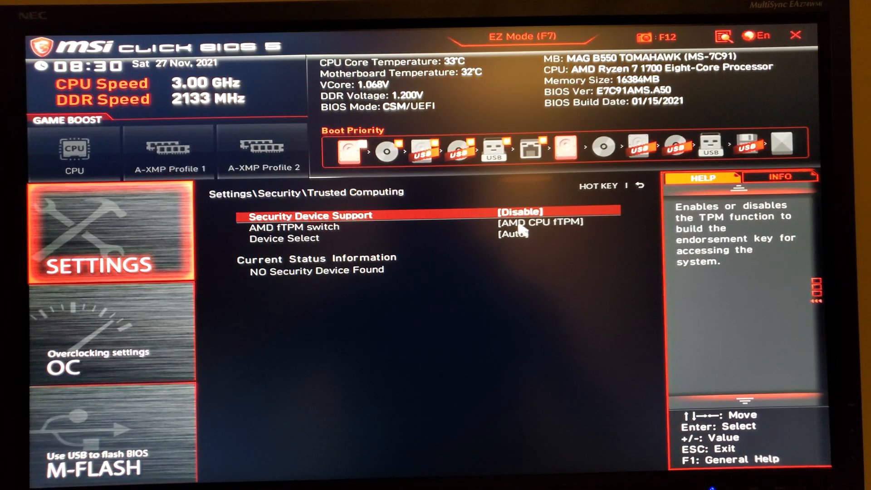
{"action": "mouse_move", "coordinate": [448, 261]}
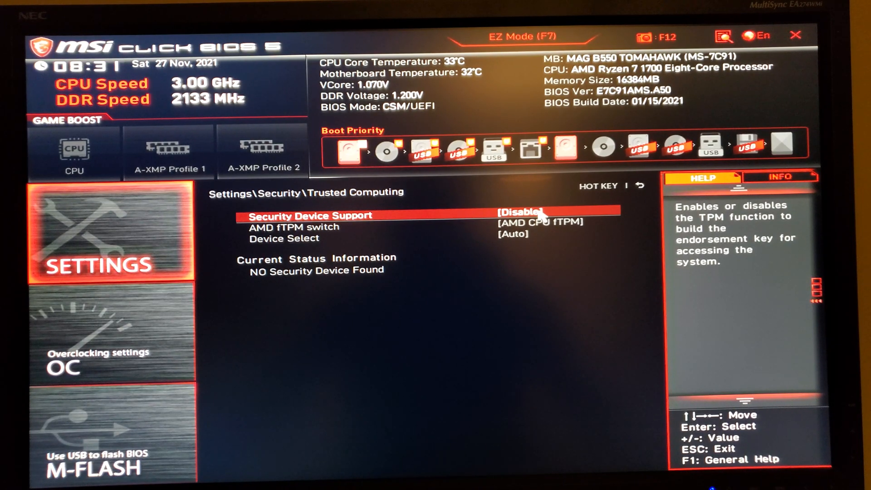
{"action": "key", "text": "Escape"}
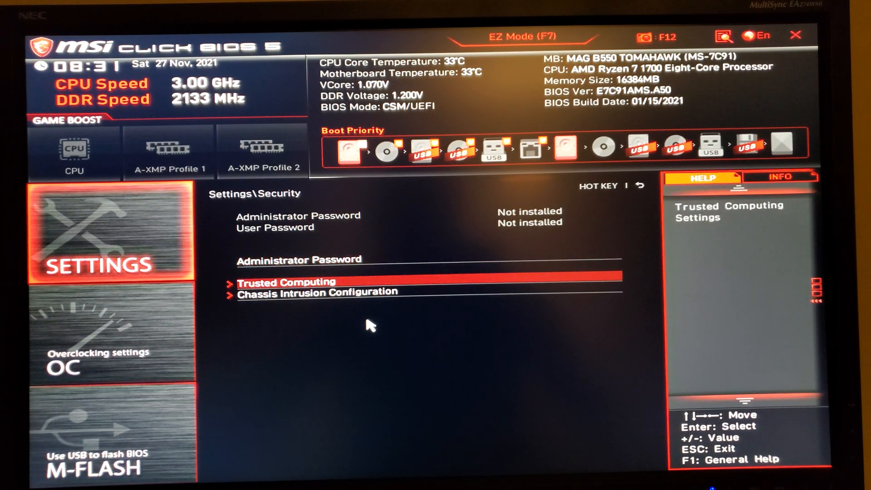
{"action": "left_click", "coordinate": [111, 333]}
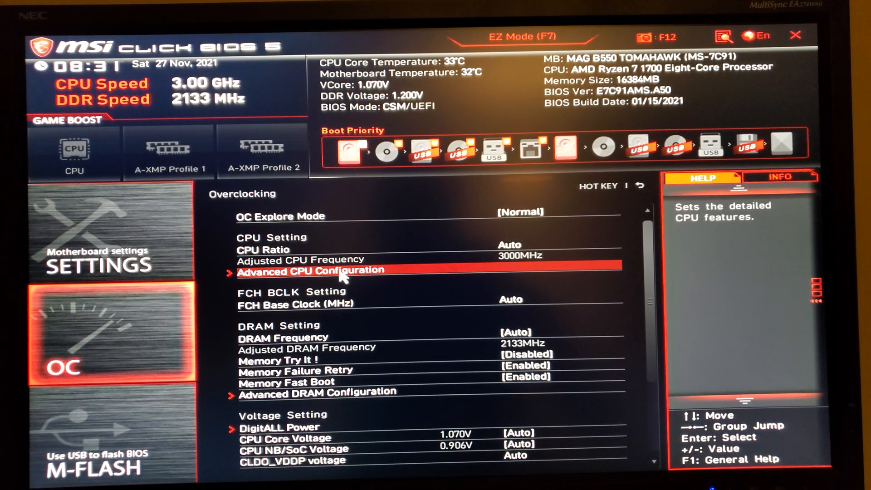
{"action": "mouse_move", "coordinate": [544, 277]}
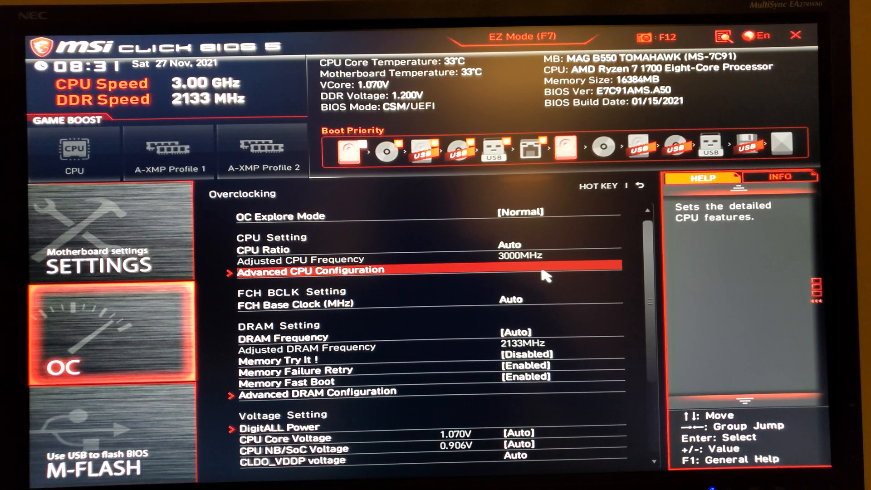
{"action": "mouse_move", "coordinate": [450, 320]}
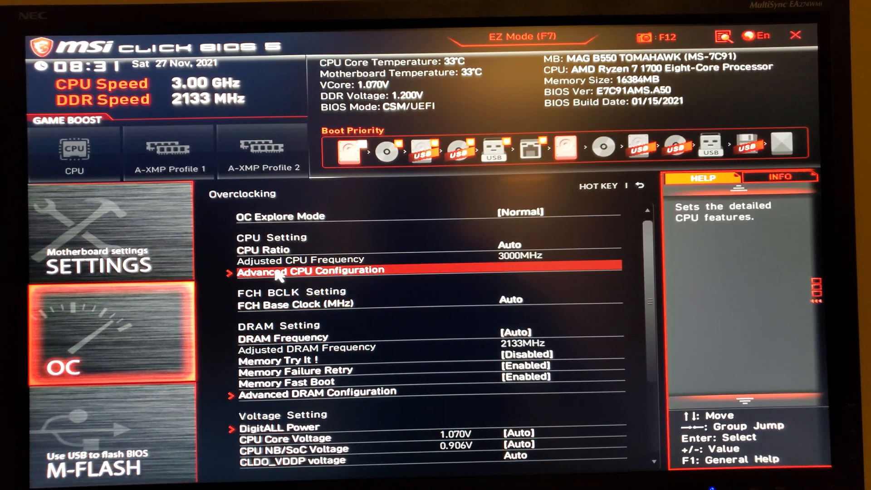
Browse OC settings including Advanced CPU Configuration, Memory Try It, Memory Failure Retry and CPU NB/SoC Voltage.
{"action": "left_click", "coordinate": [310, 270]}
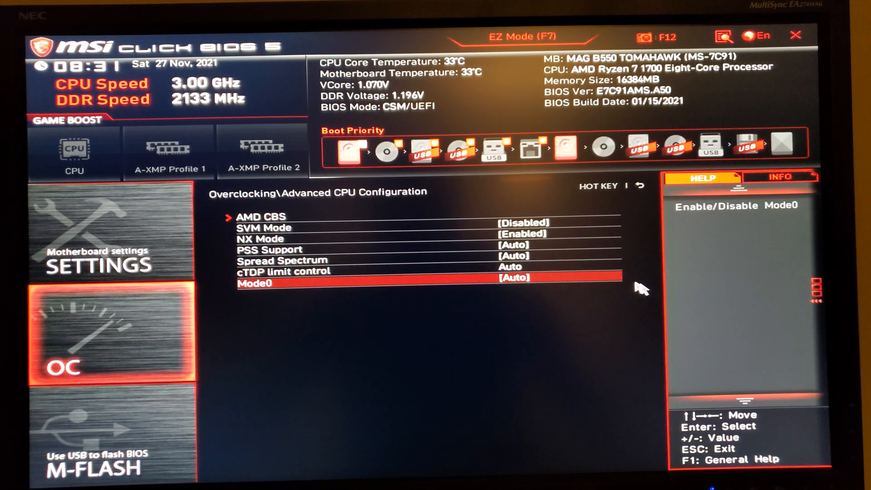
{"action": "key", "text": "Up"}
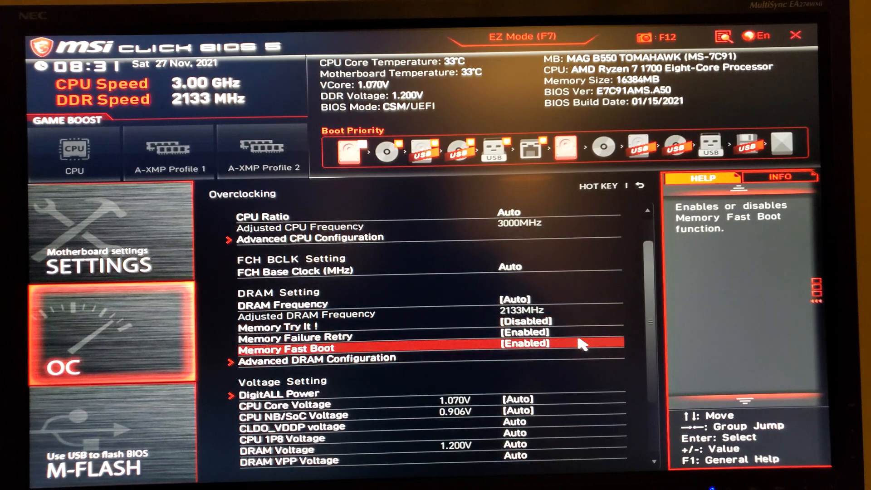
{"action": "key", "text": "up"}
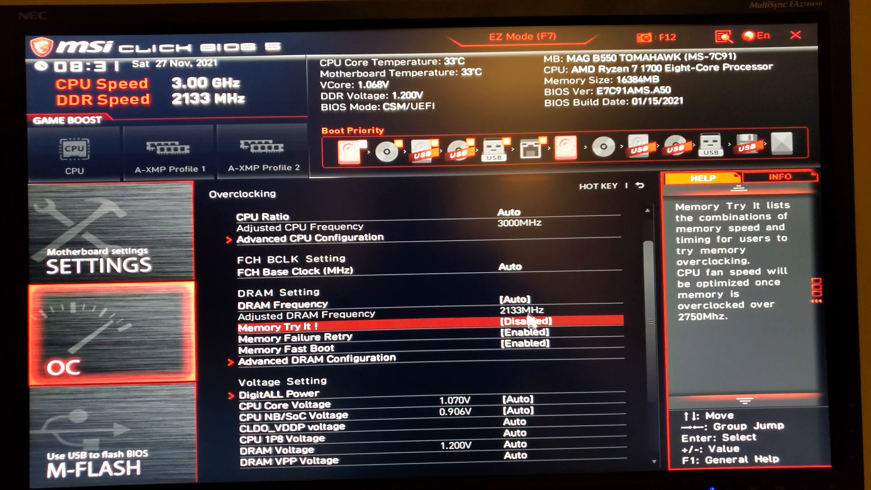
{"action": "key", "text": "Down"}
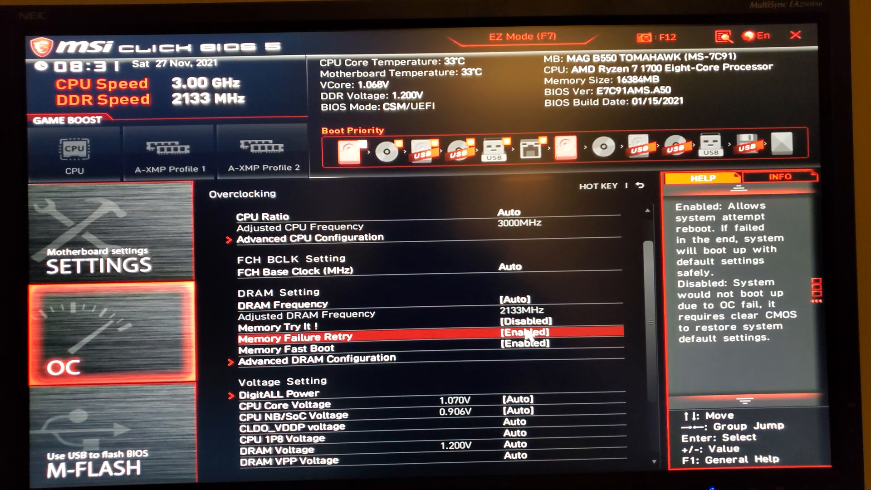
{"action": "scroll", "scroll_direction": "up", "scroll_amount": 3}
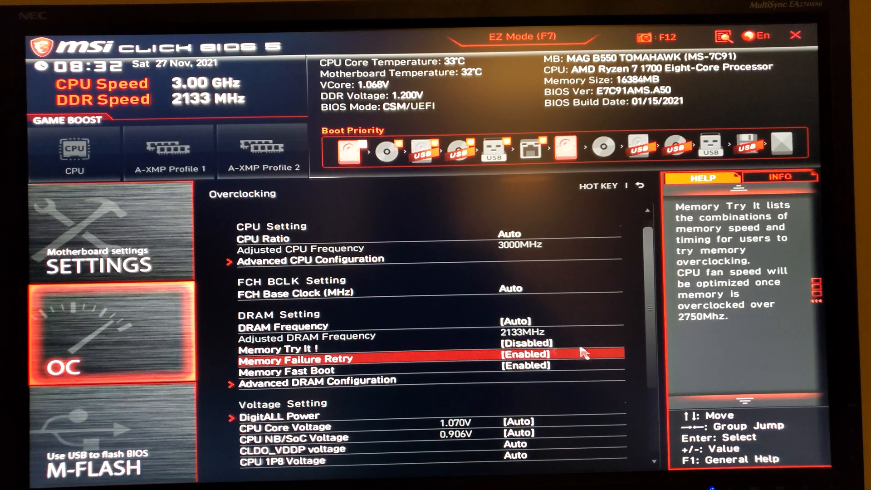
{"action": "scroll", "scroll_direction": "down", "scroll_amount": 3}
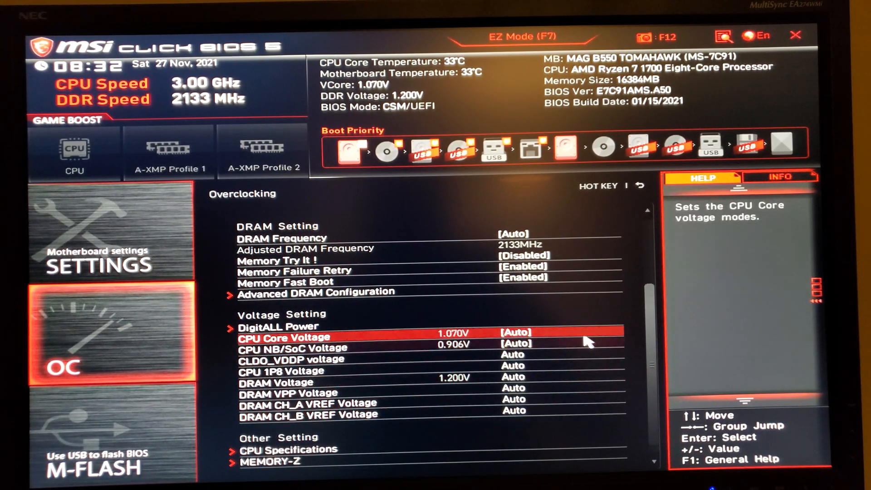
{"action": "key", "text": "Down"}
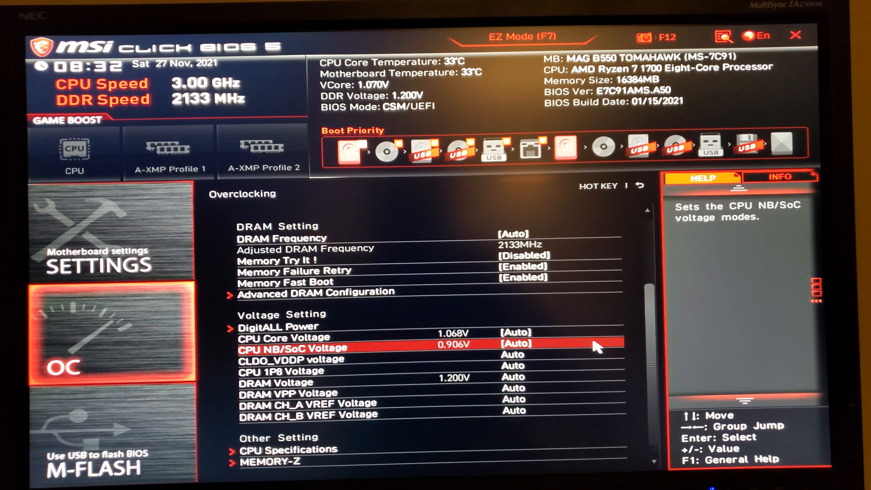
Review the MEMORY-Z installed memory information, scrolling through its details.
{"action": "left_click", "coordinate": [288, 449]}
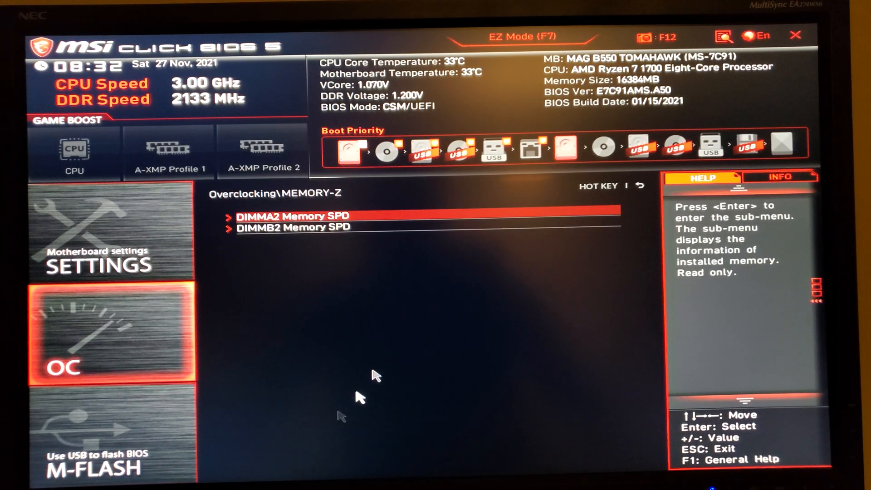
{"action": "mouse_move", "coordinate": [361, 220]}
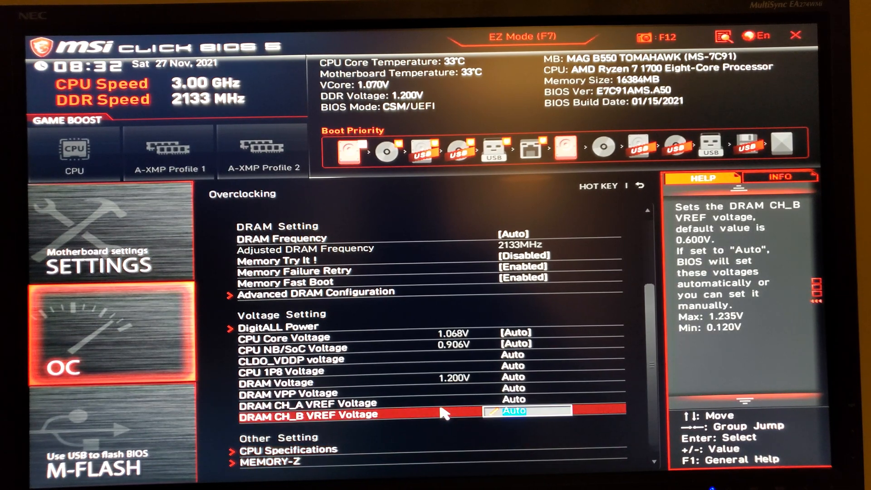
{"action": "scroll", "scroll_direction": "up", "scroll_amount": 3}
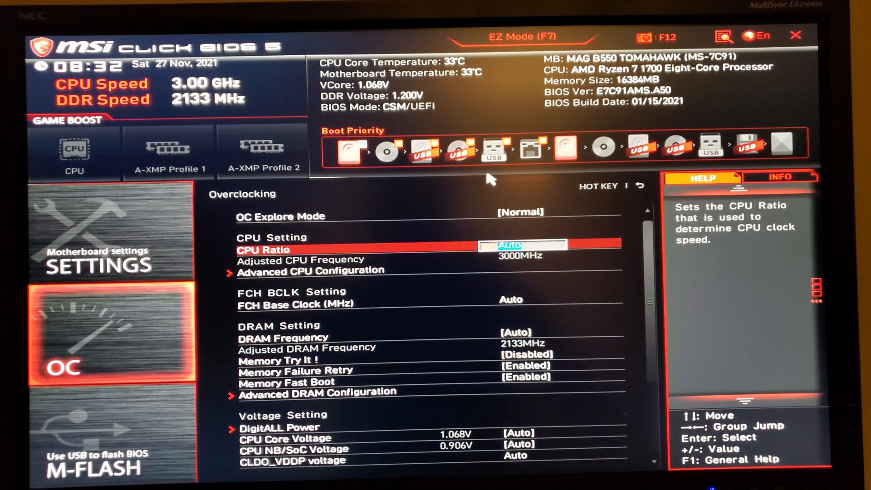
{"action": "scroll", "scroll_direction": "down", "scroll_amount": 3}
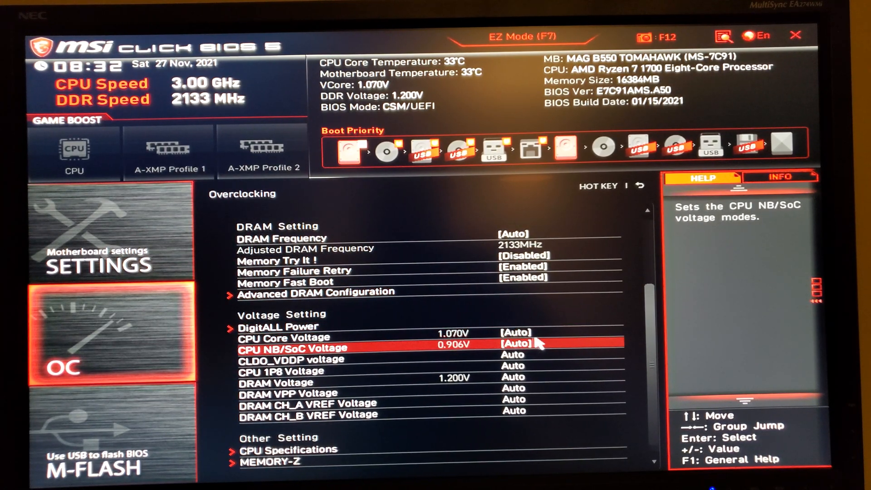
{"action": "scroll", "scroll_direction": "up", "scroll_amount": 3}
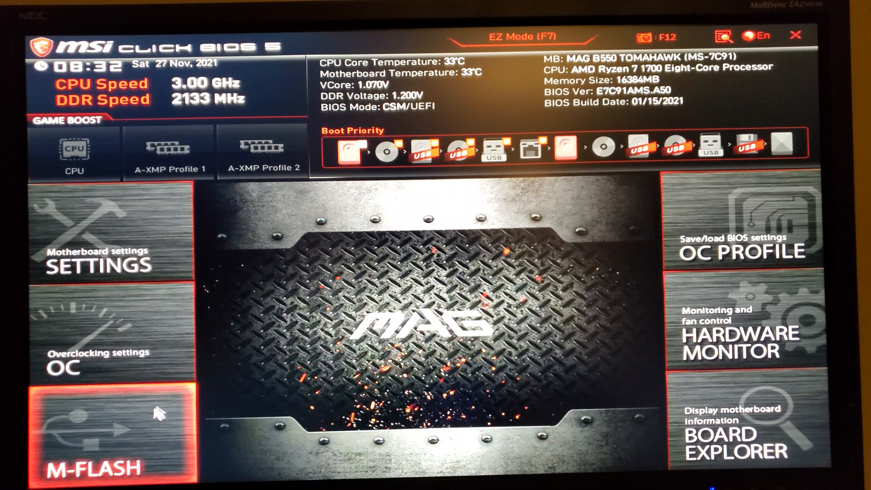
{"action": "mouse_move", "coordinate": [108, 453]}
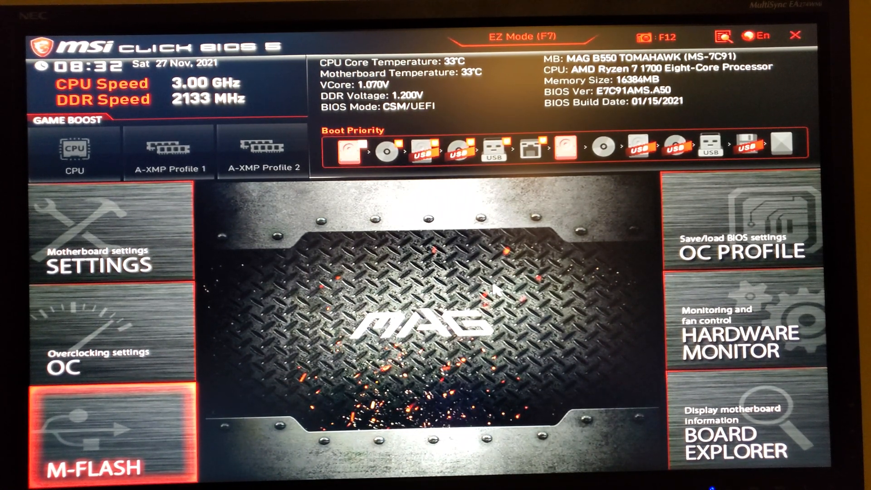
{"action": "left_click", "coordinate": [742, 246]}
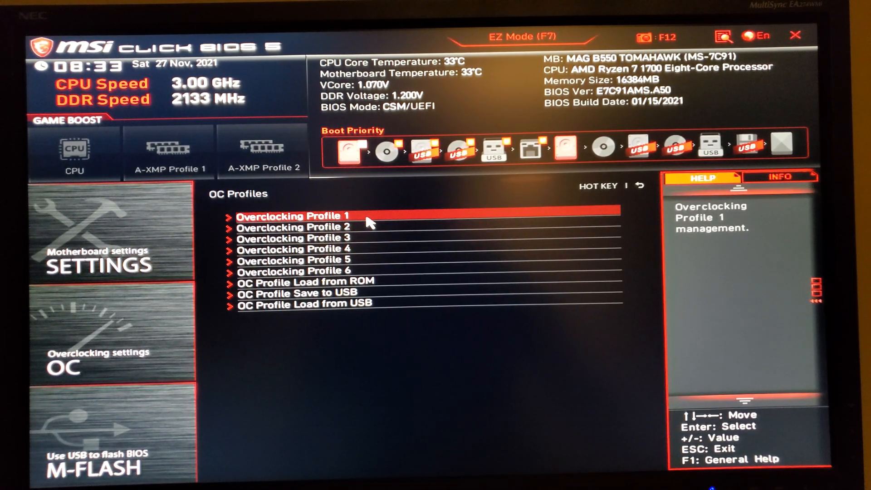
{"action": "left_click", "coordinate": [294, 261]}
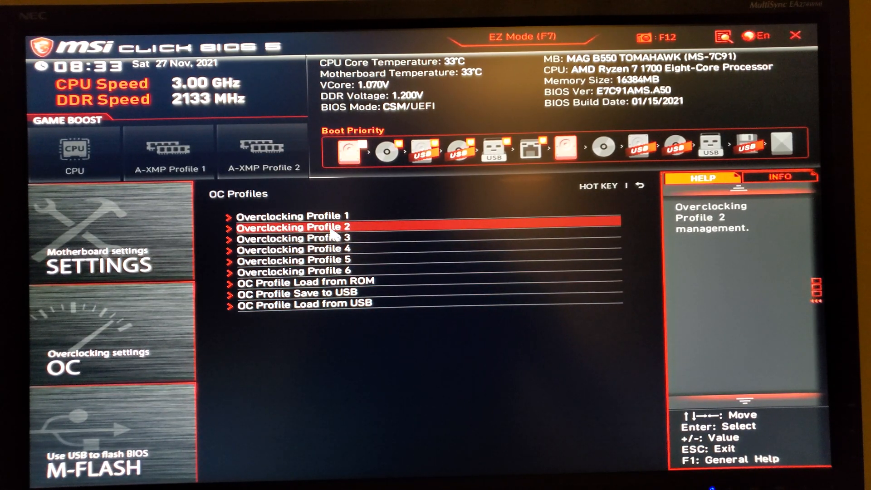
{"action": "key", "text": "Up"}
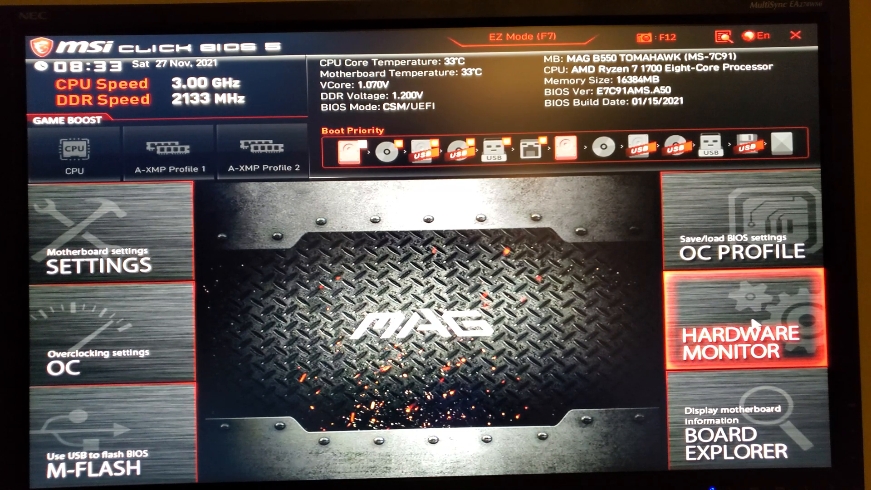
{"action": "left_click", "coordinate": [743, 333]}
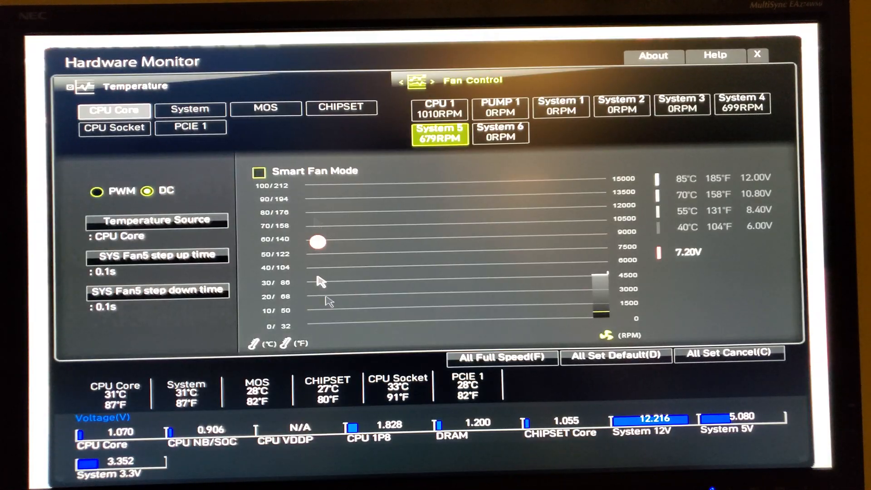
{"action": "left_click", "coordinate": [757, 54]}
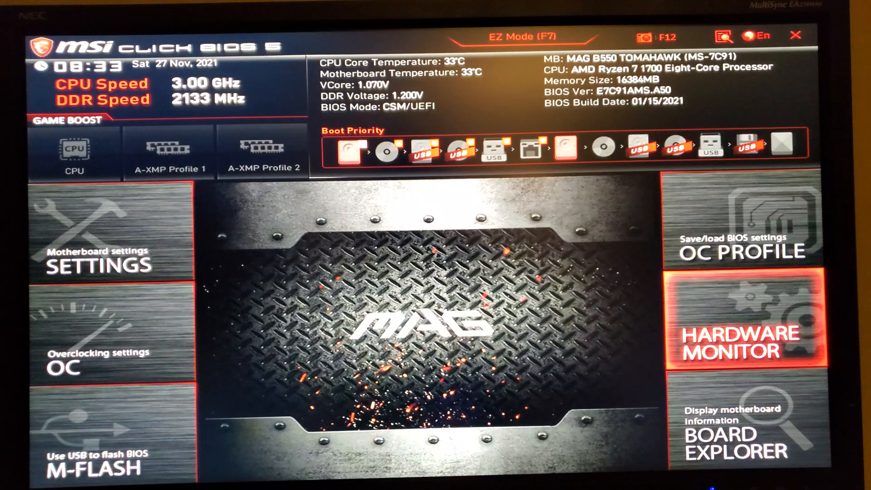
{"action": "mouse_move", "coordinate": [716, 420]}
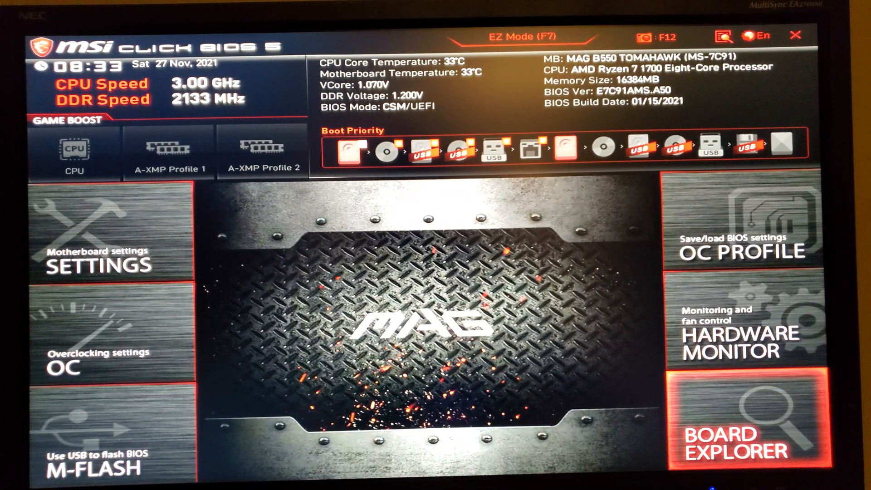
{"action": "left_click", "coordinate": [733, 434]}
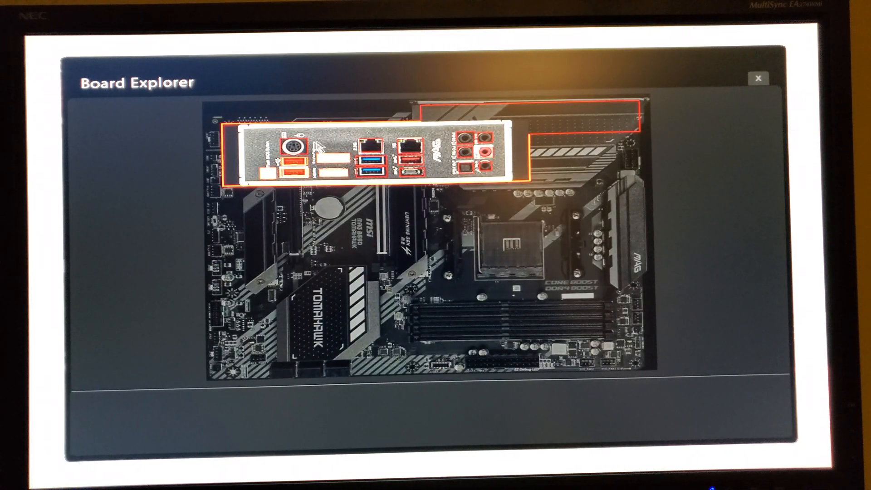
{"action": "mouse_move", "coordinate": [291, 183]}
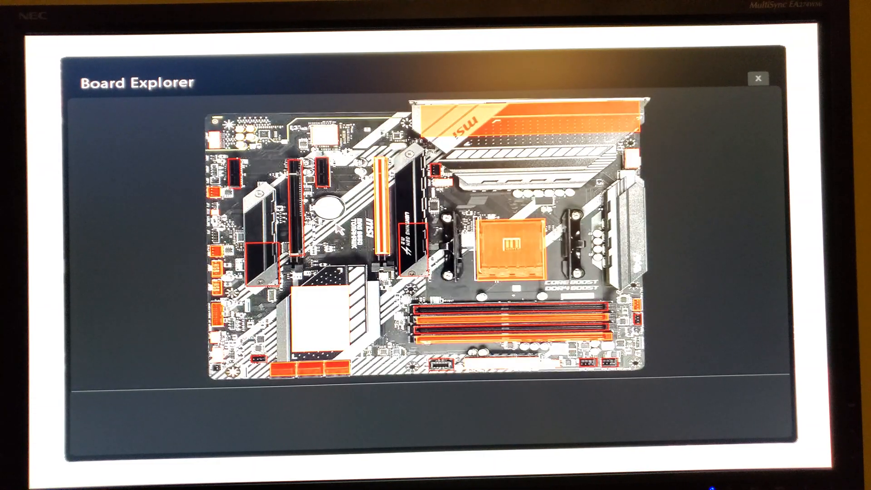
{"action": "mouse_move", "coordinate": [591, 325]}
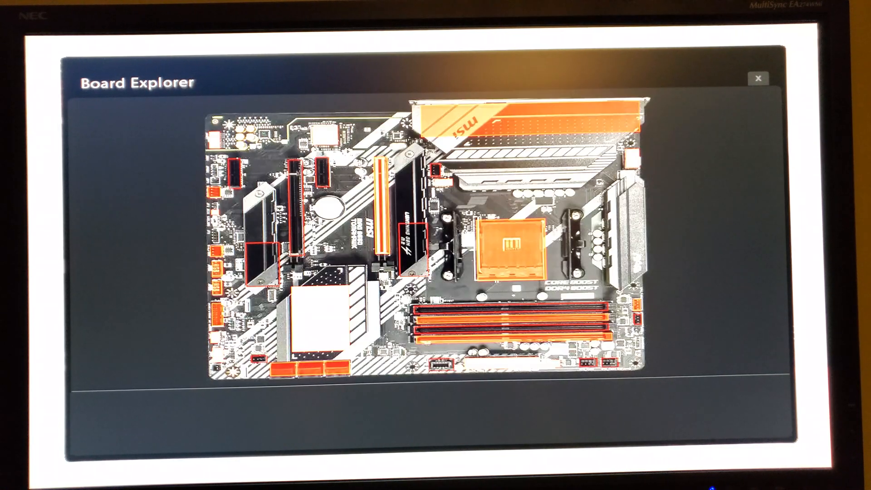
{"action": "left_click", "coordinate": [760, 78]}
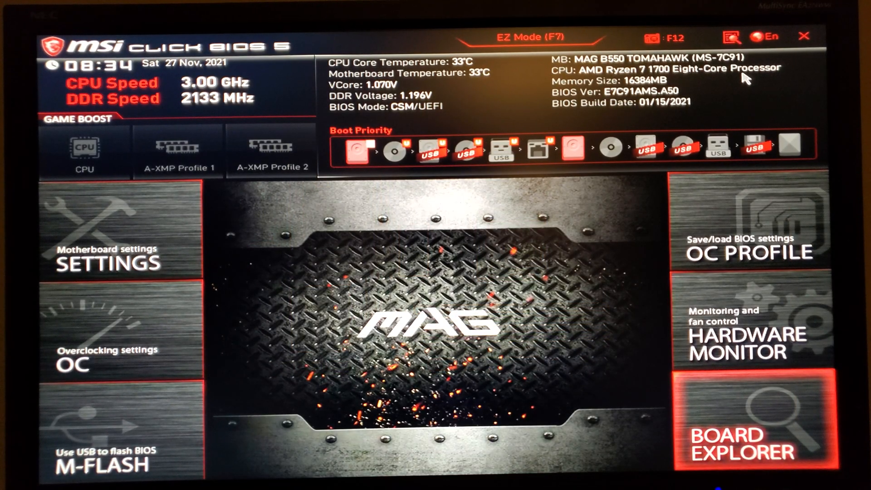